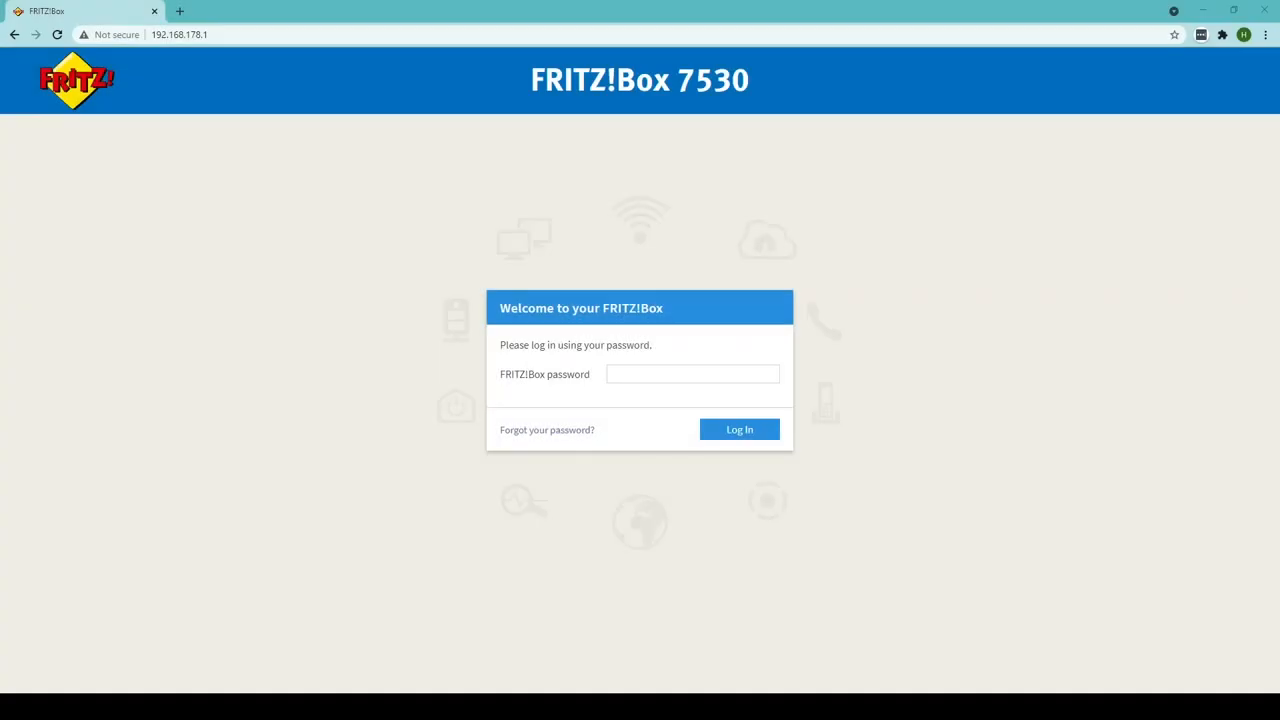
Log in to the FRITZ!Box 7530 with the router password and reach the Overview page.
click(690, 374)
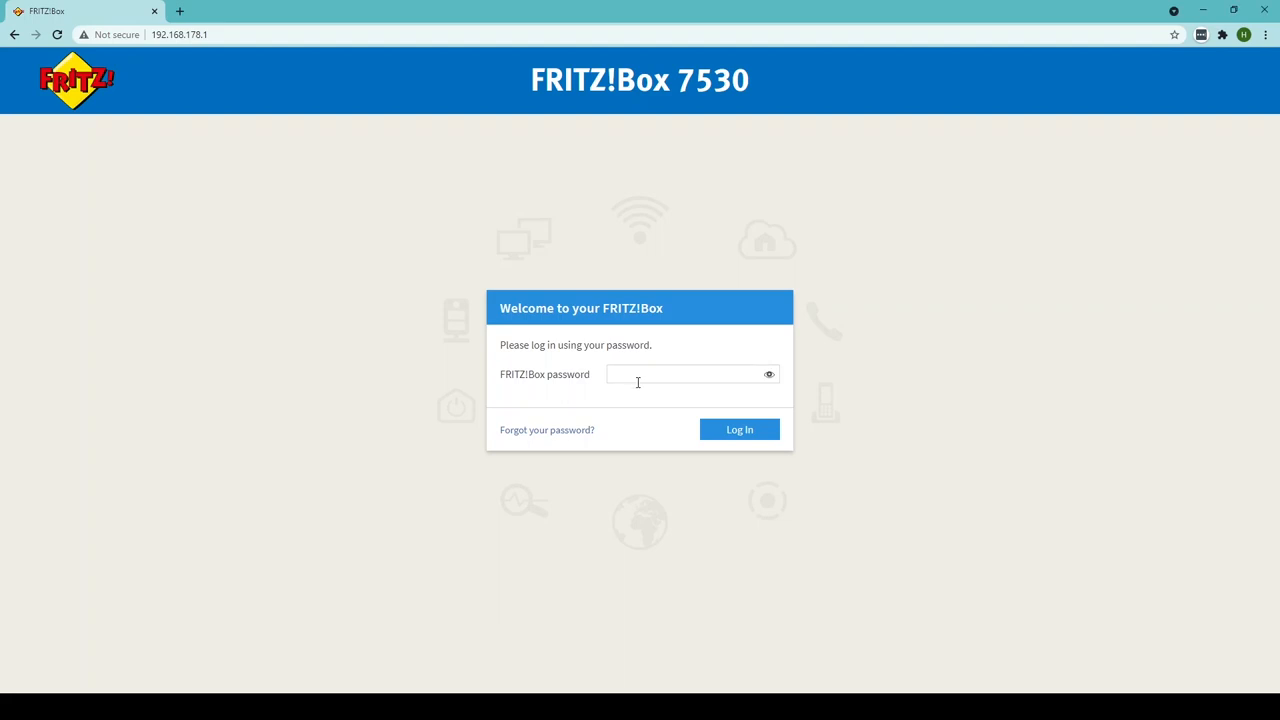
text(password)
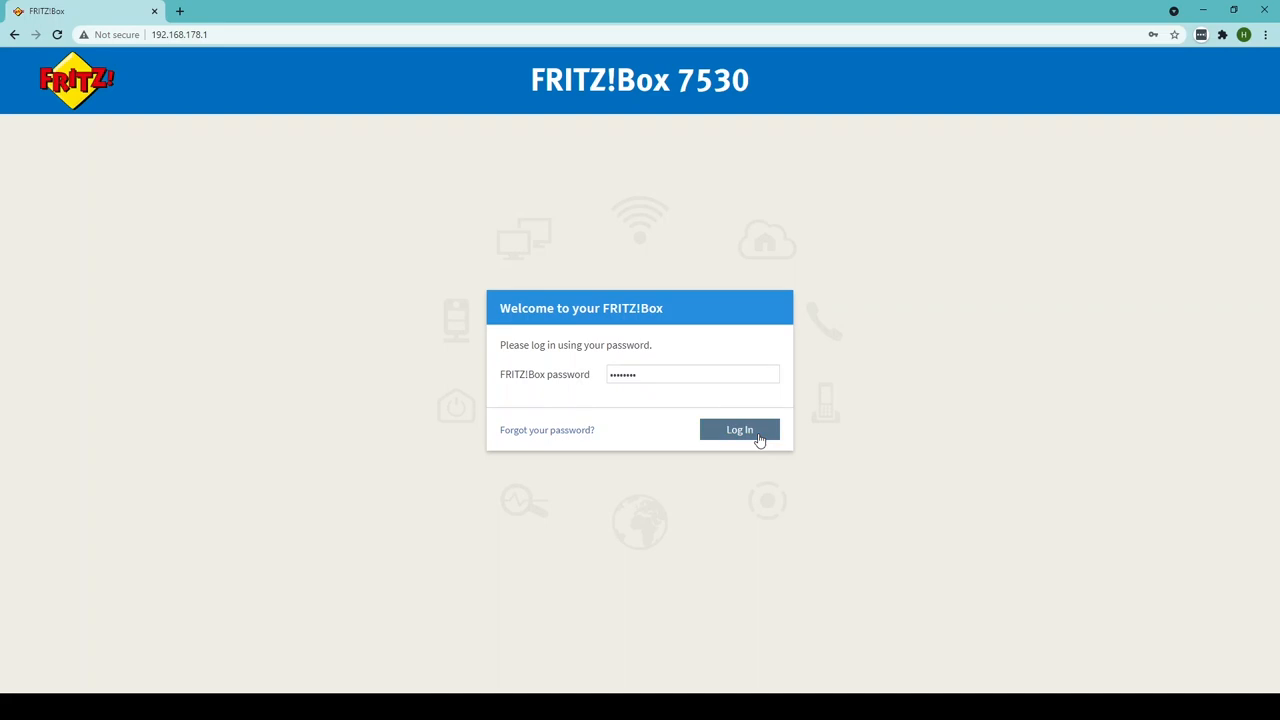
click(740, 428)
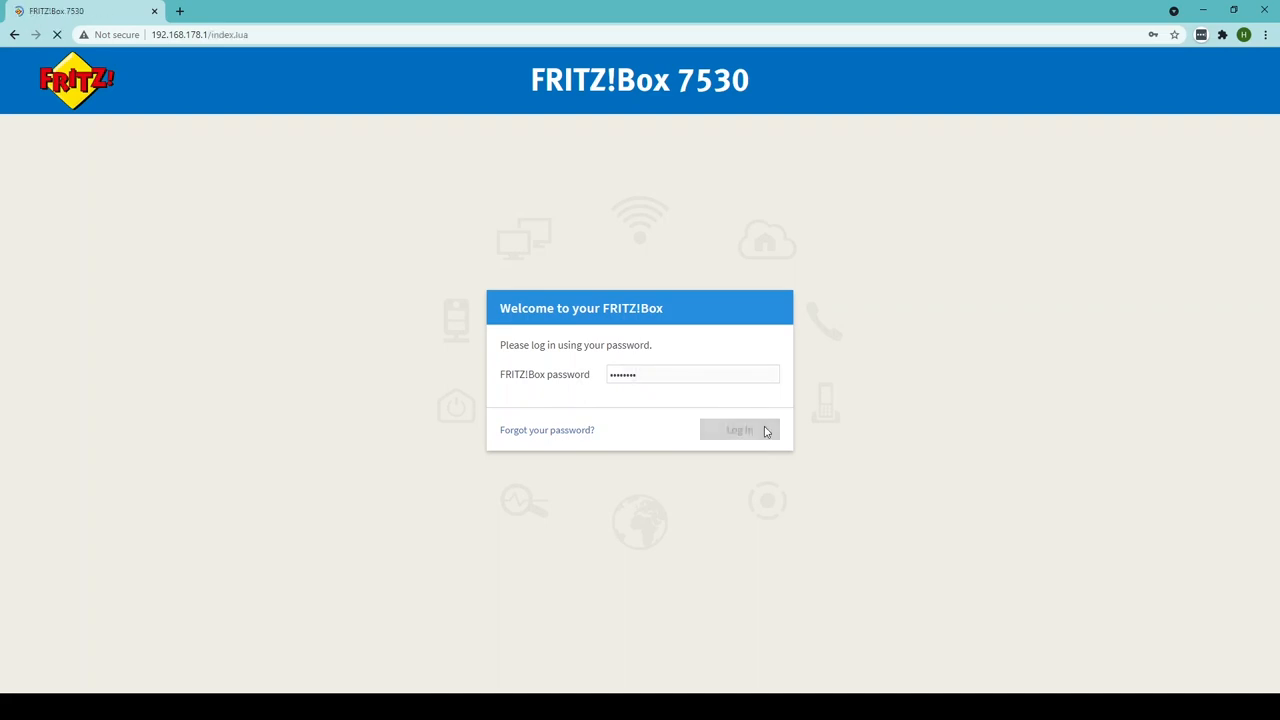
click(740, 430)
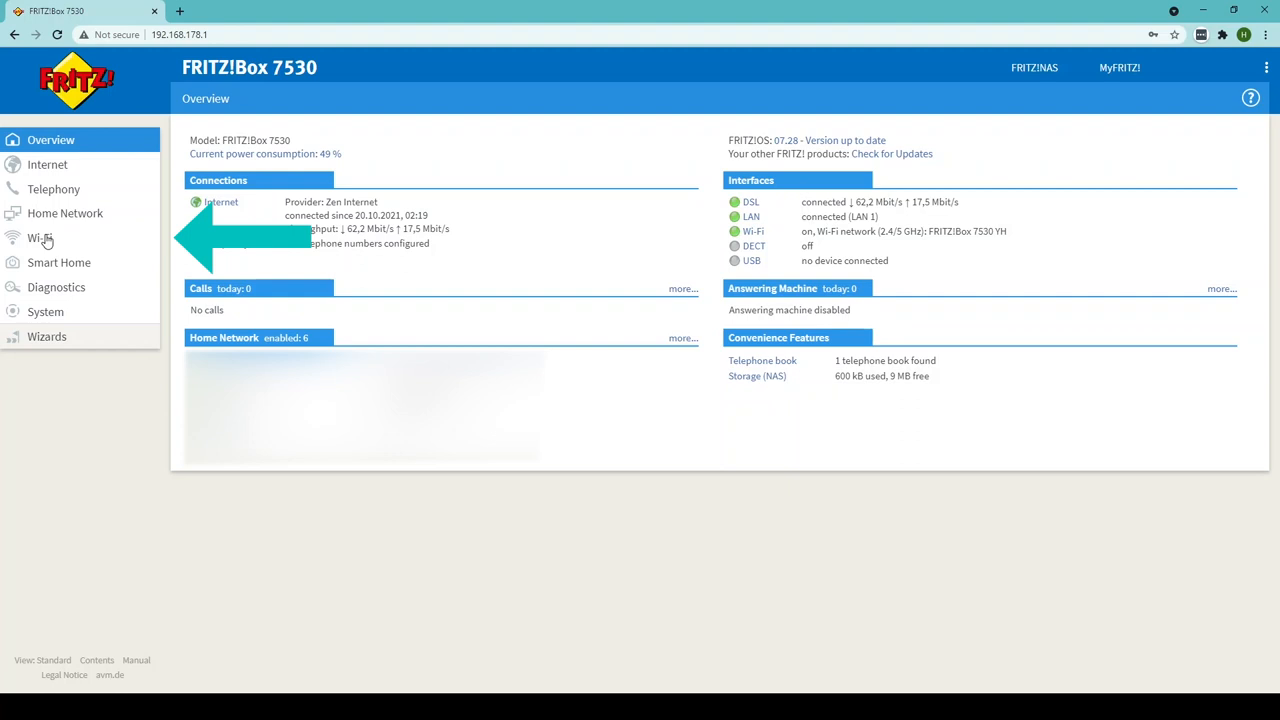
Enable guest access on the Wi-Fi Guest Access page.
click(64, 360)
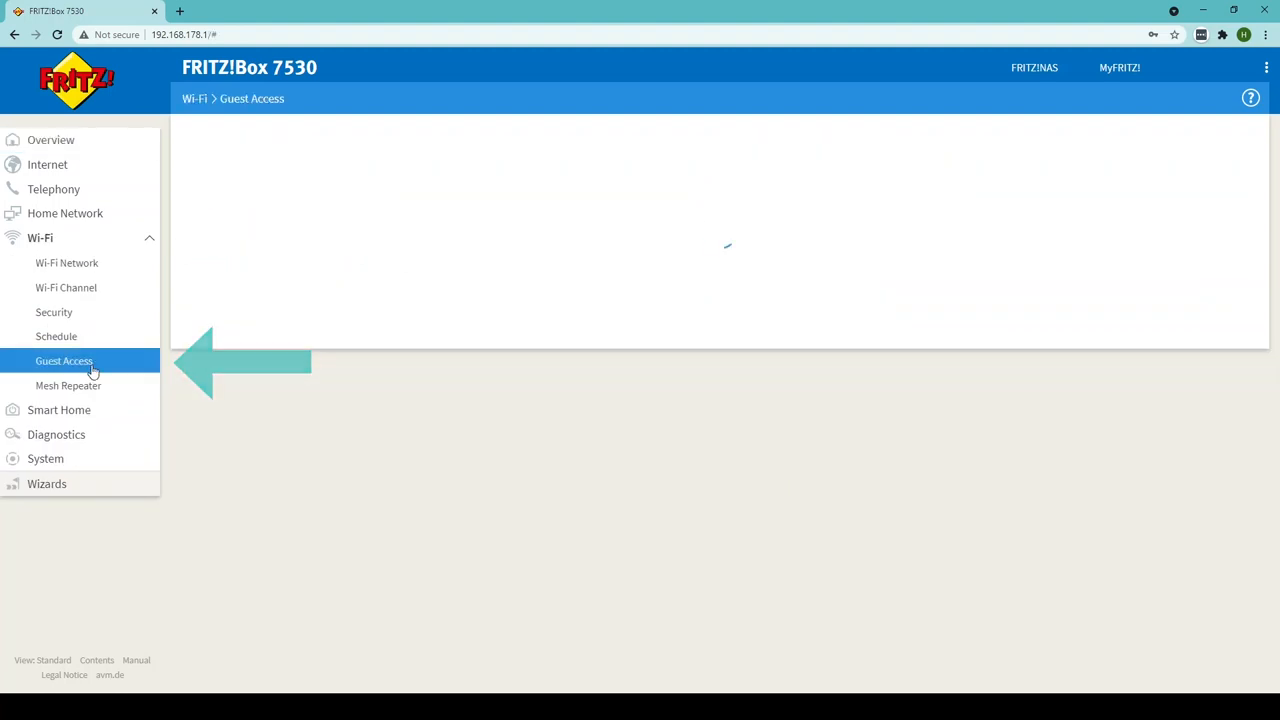
click(64, 360)
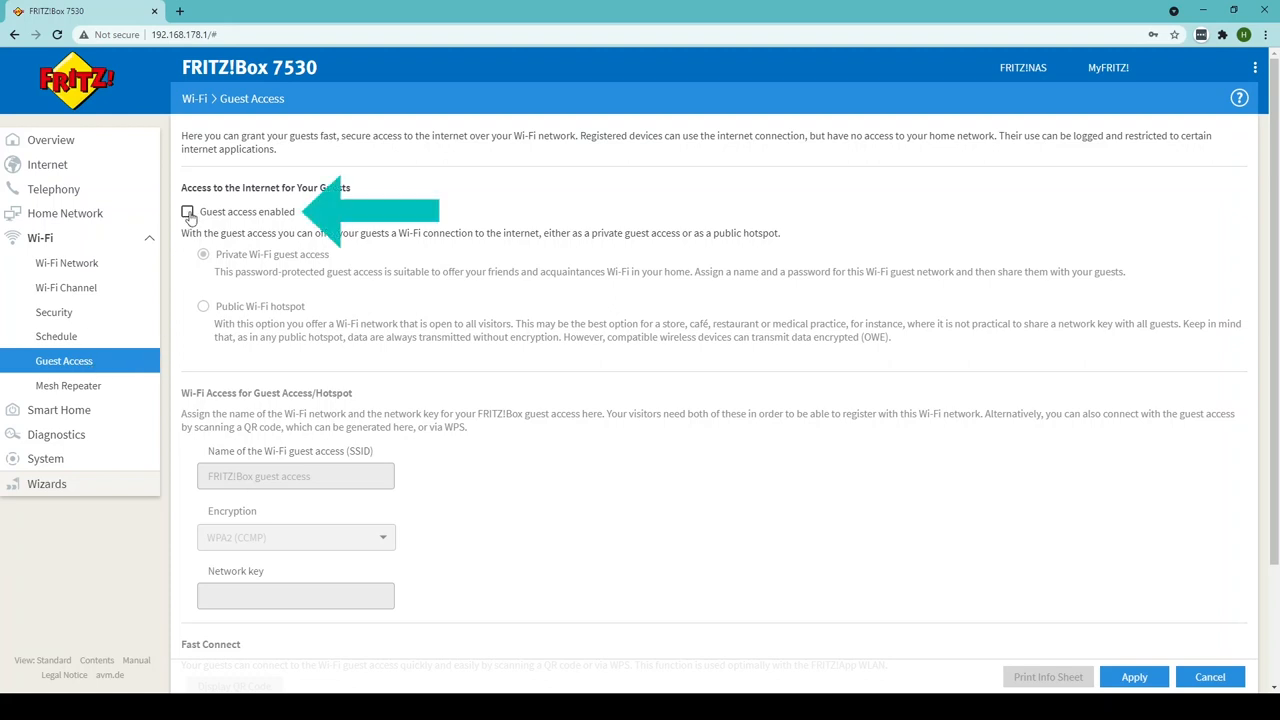
click(186, 212)
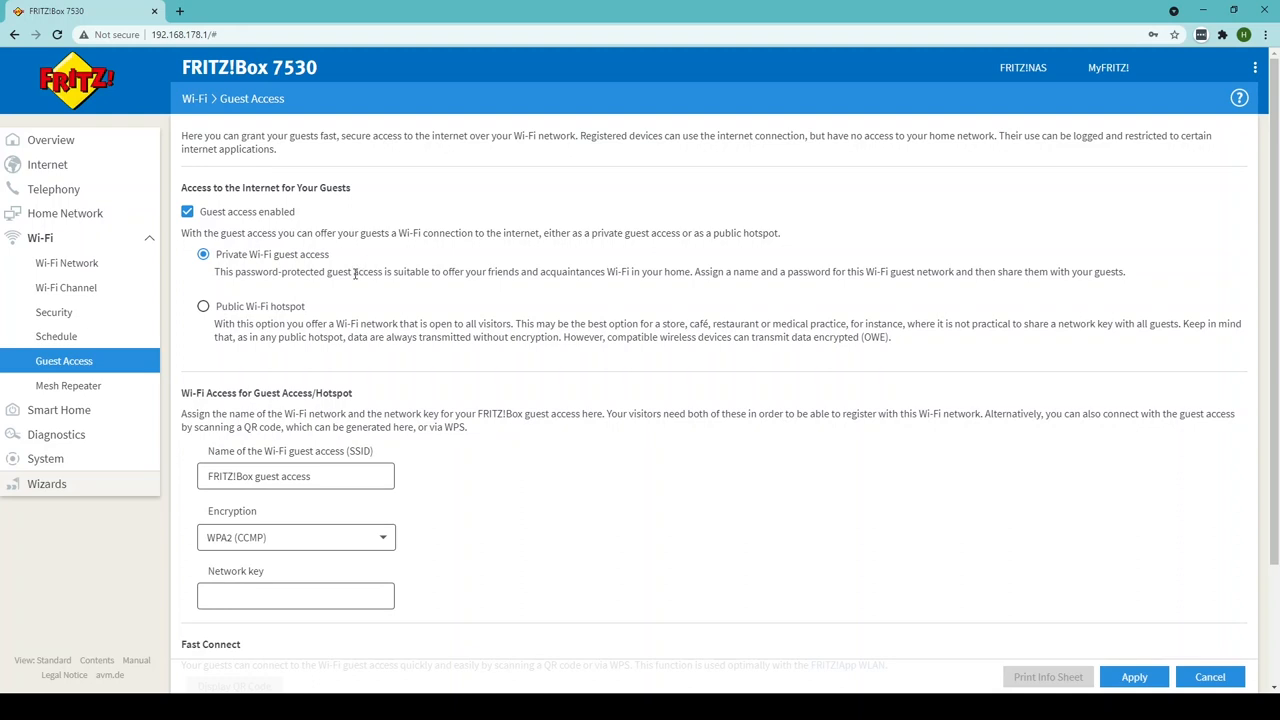
mouse_move(276, 272)
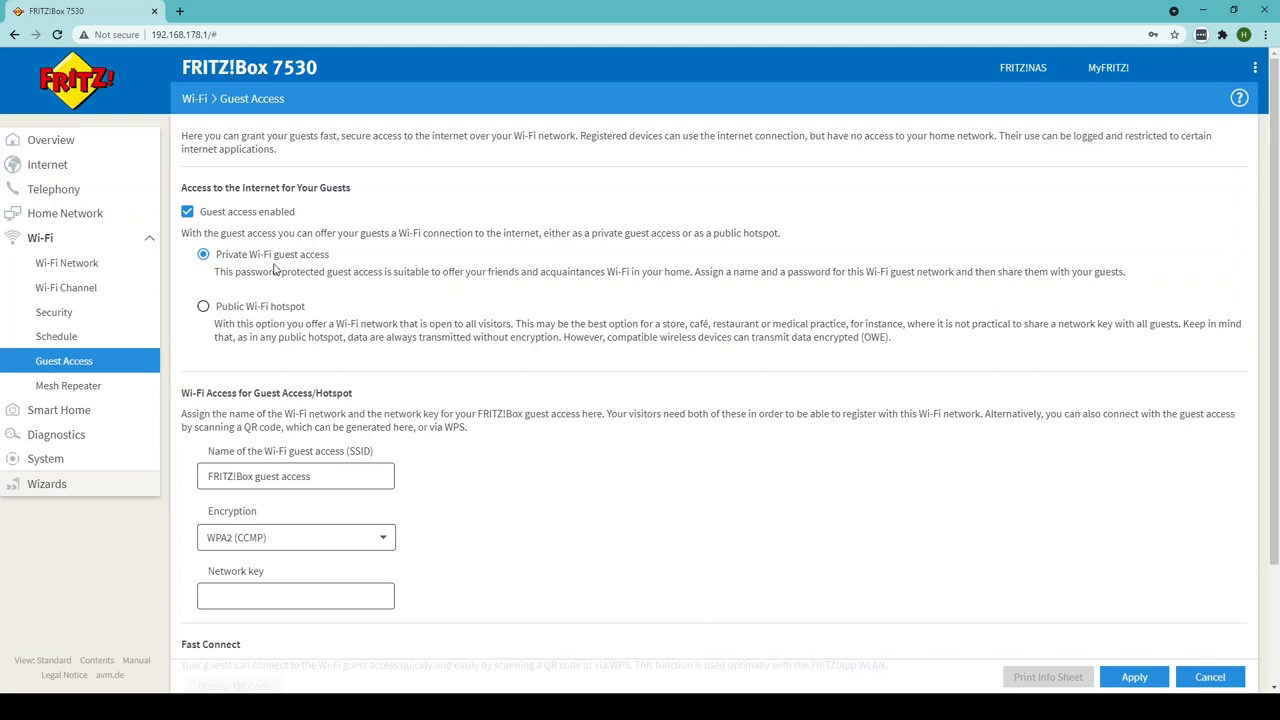
mouse_move(348, 322)
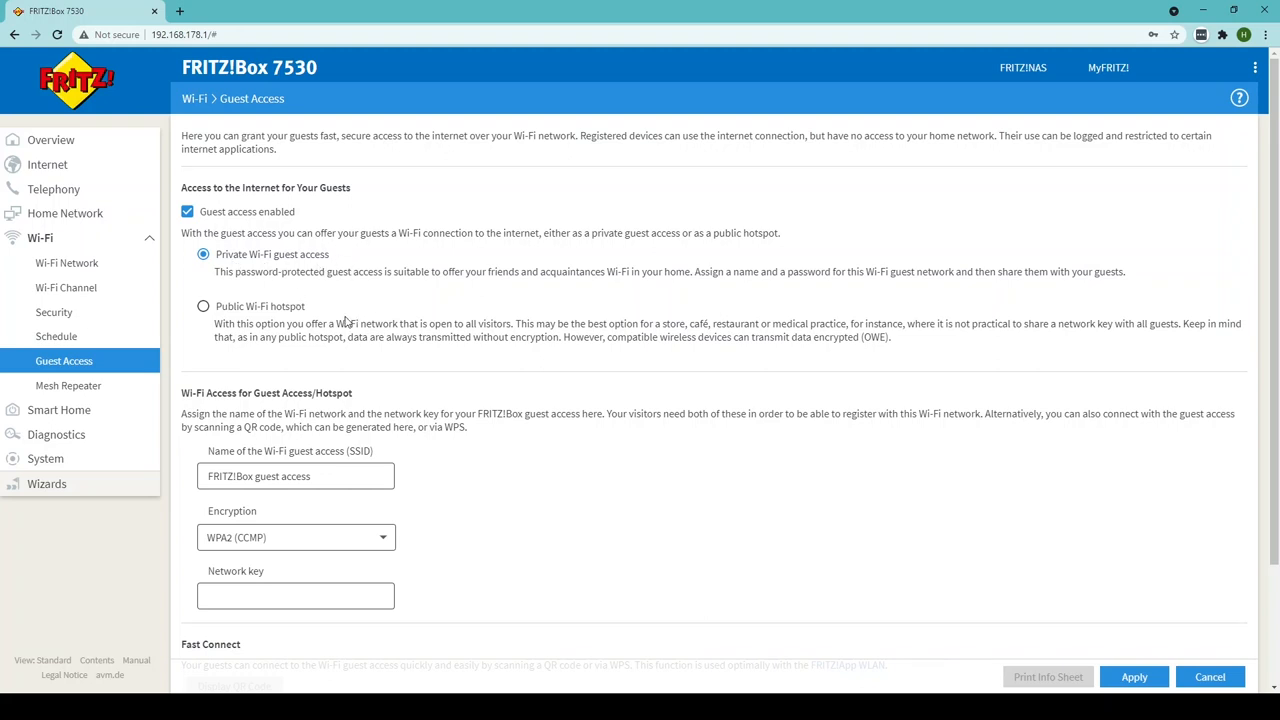
scroll(down, 3)
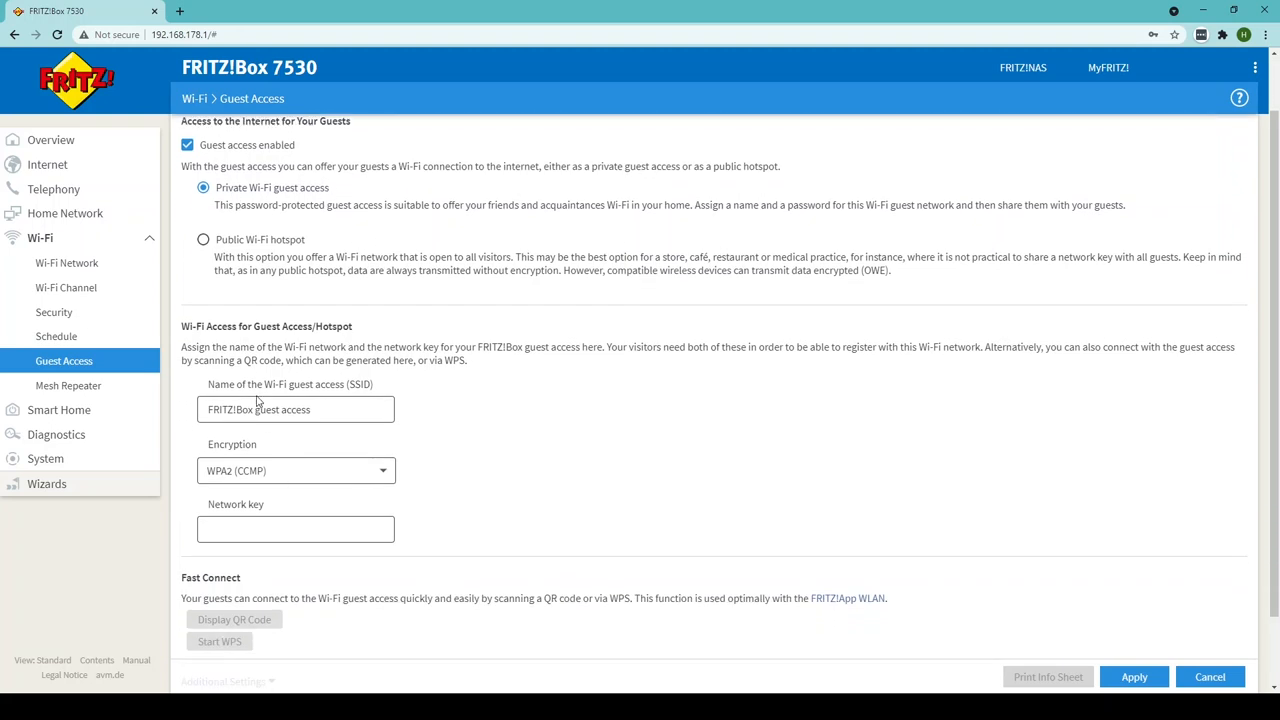
double_click(228, 408)
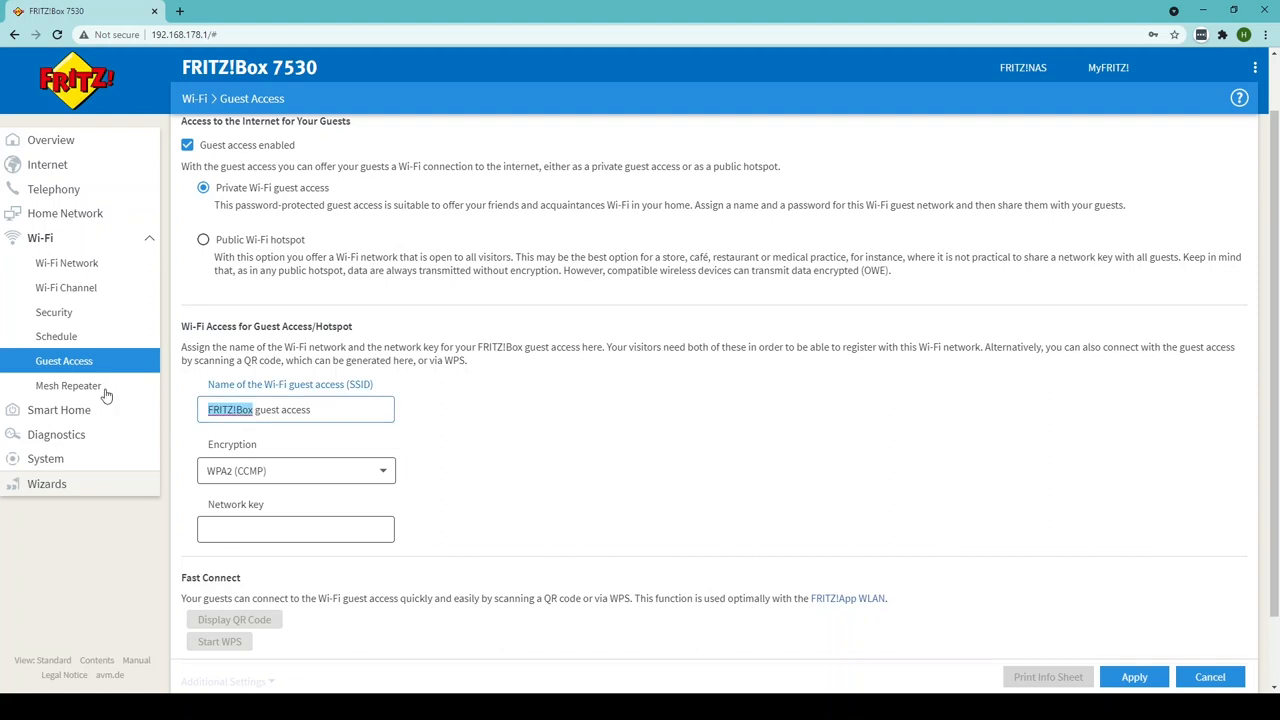
text(How)
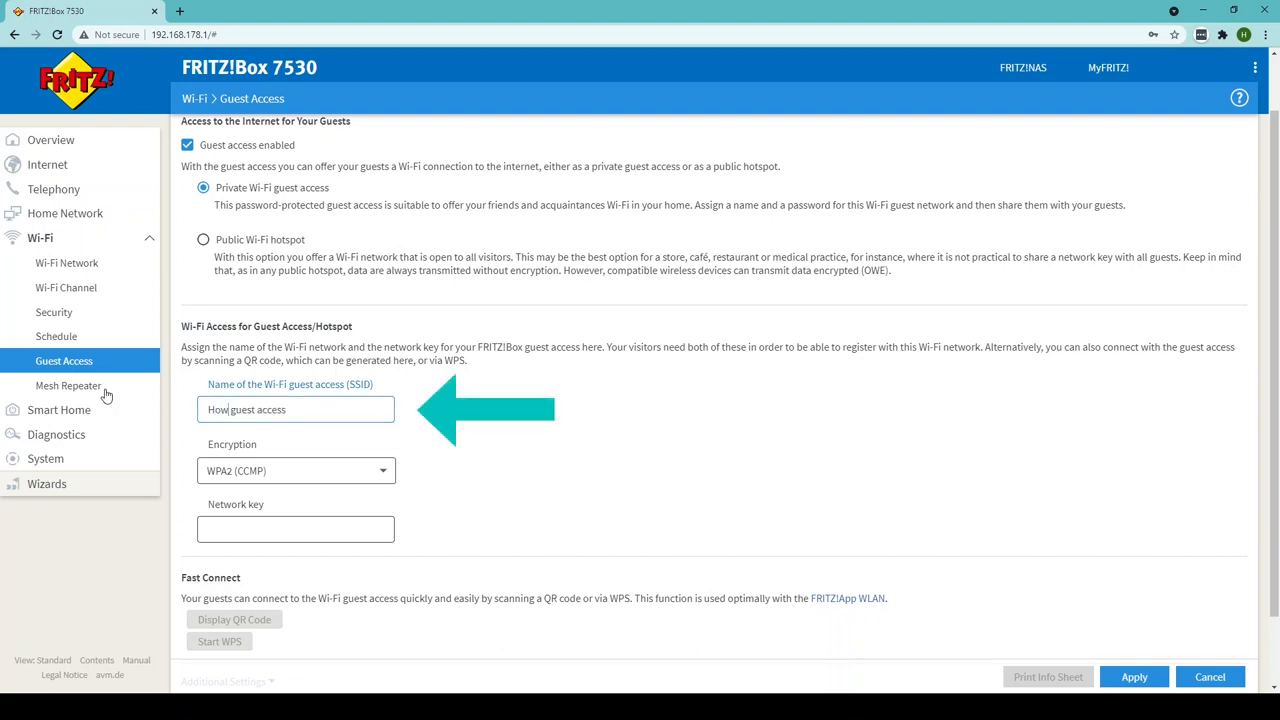
text(to)
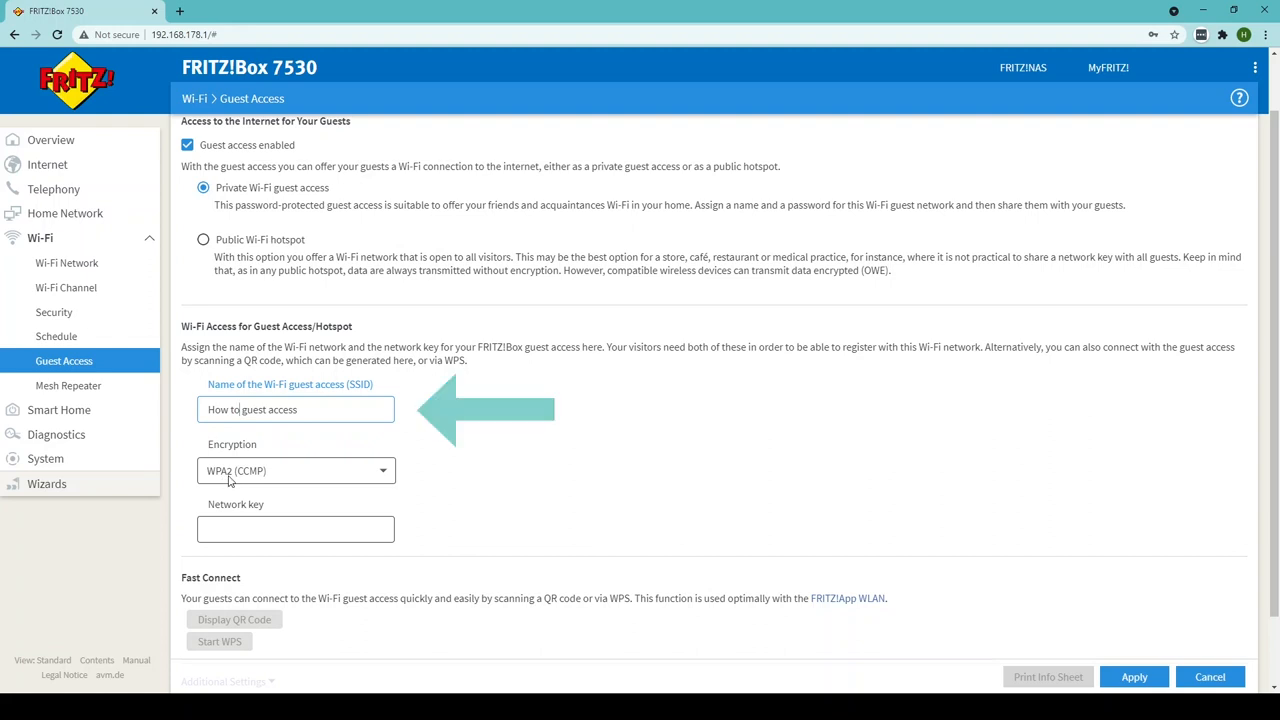
click(296, 528)
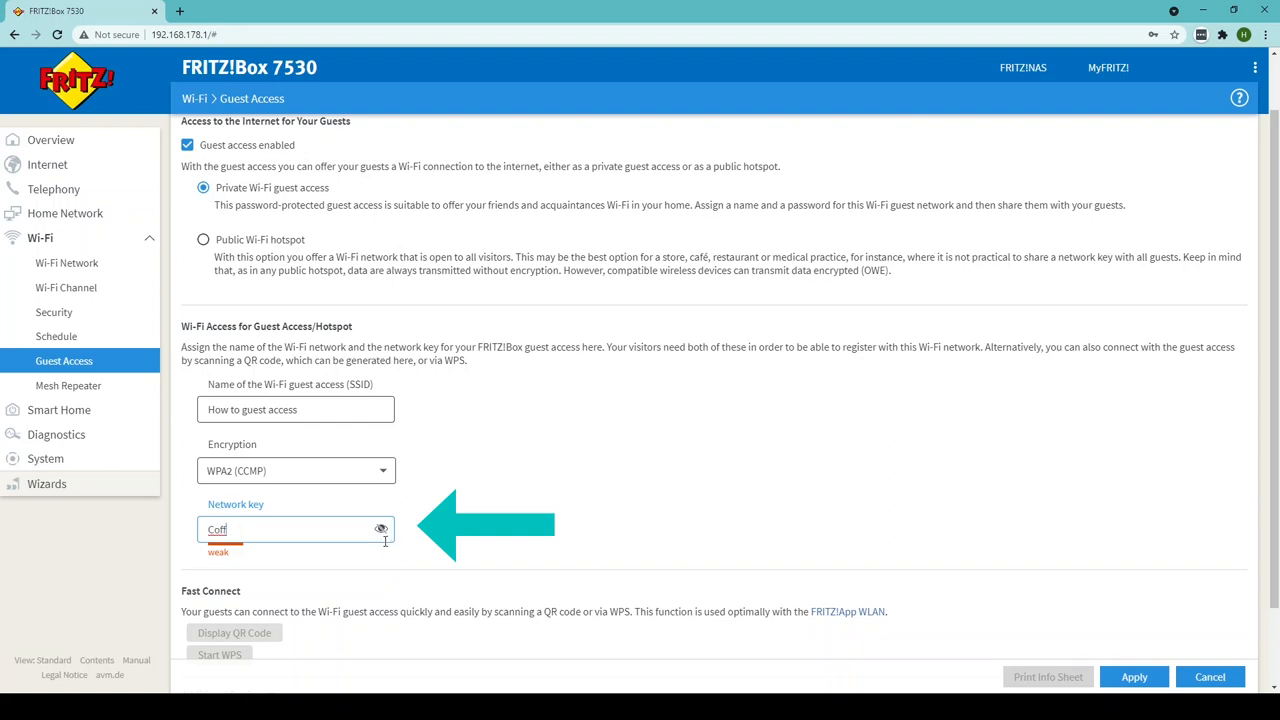
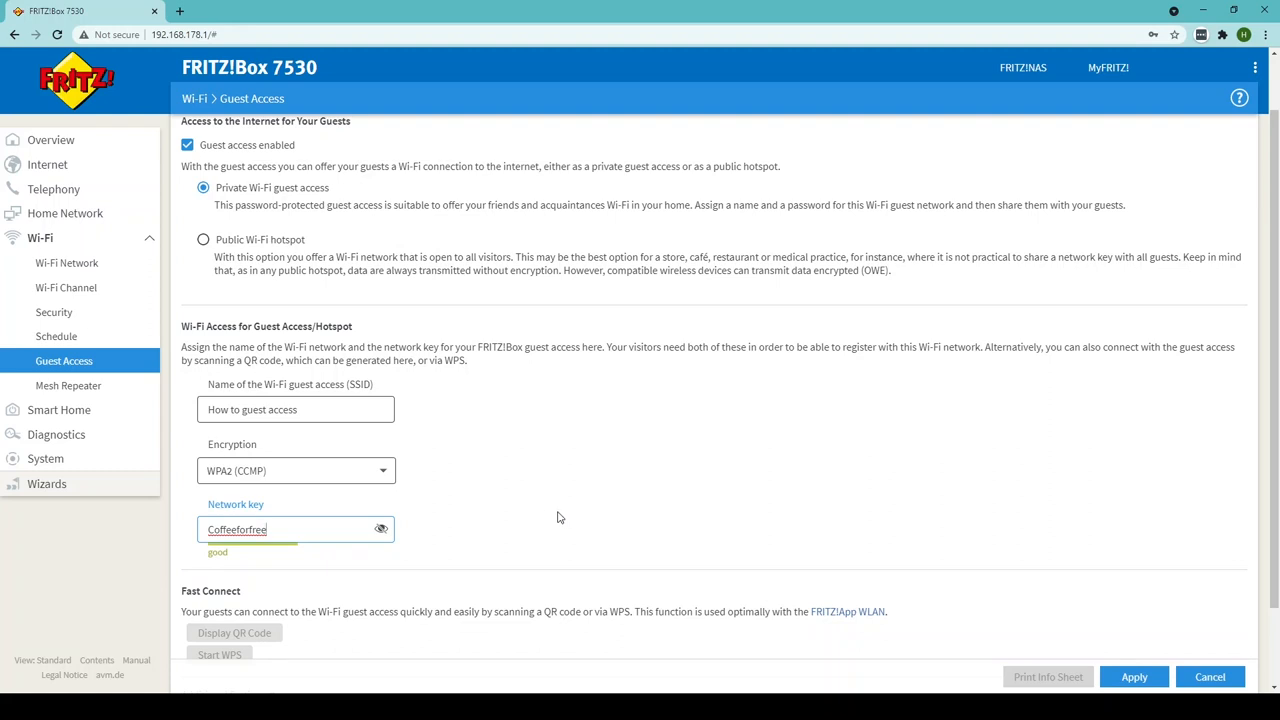
Switch guest access to a public Wi-Fi hotspot named 'How to guest wifi'.
scroll(down, 3)
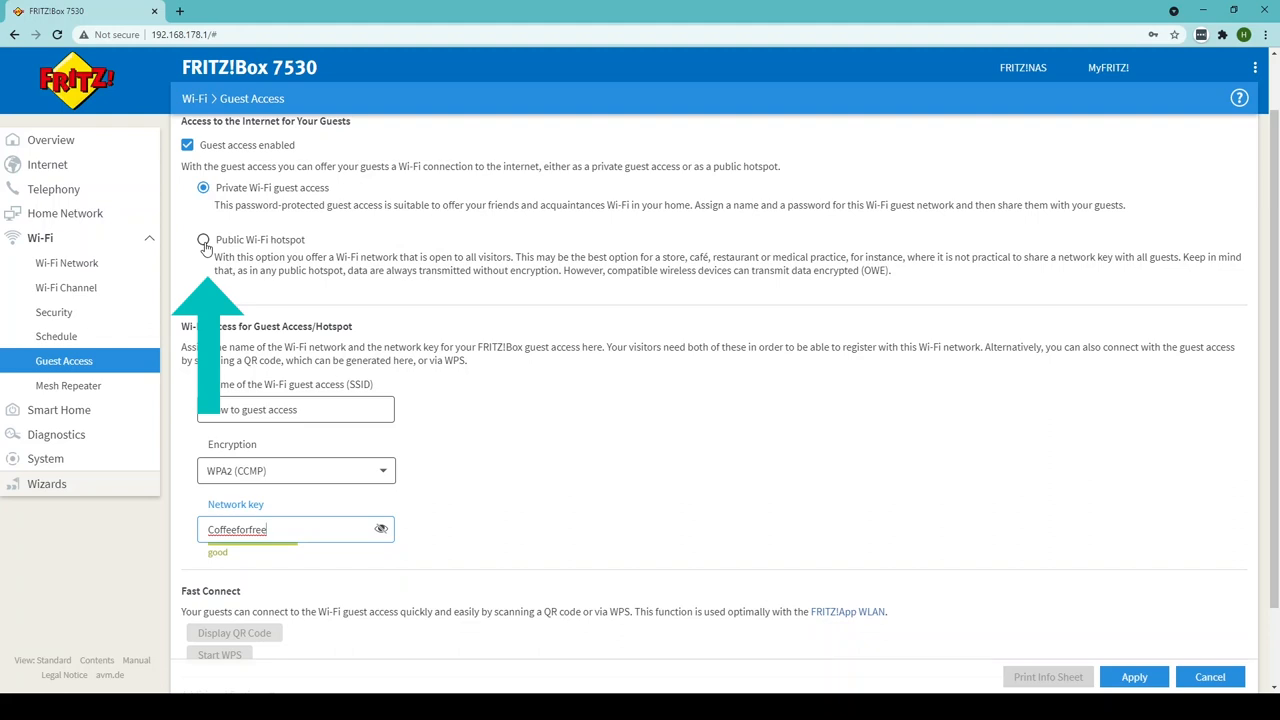
click(204, 240)
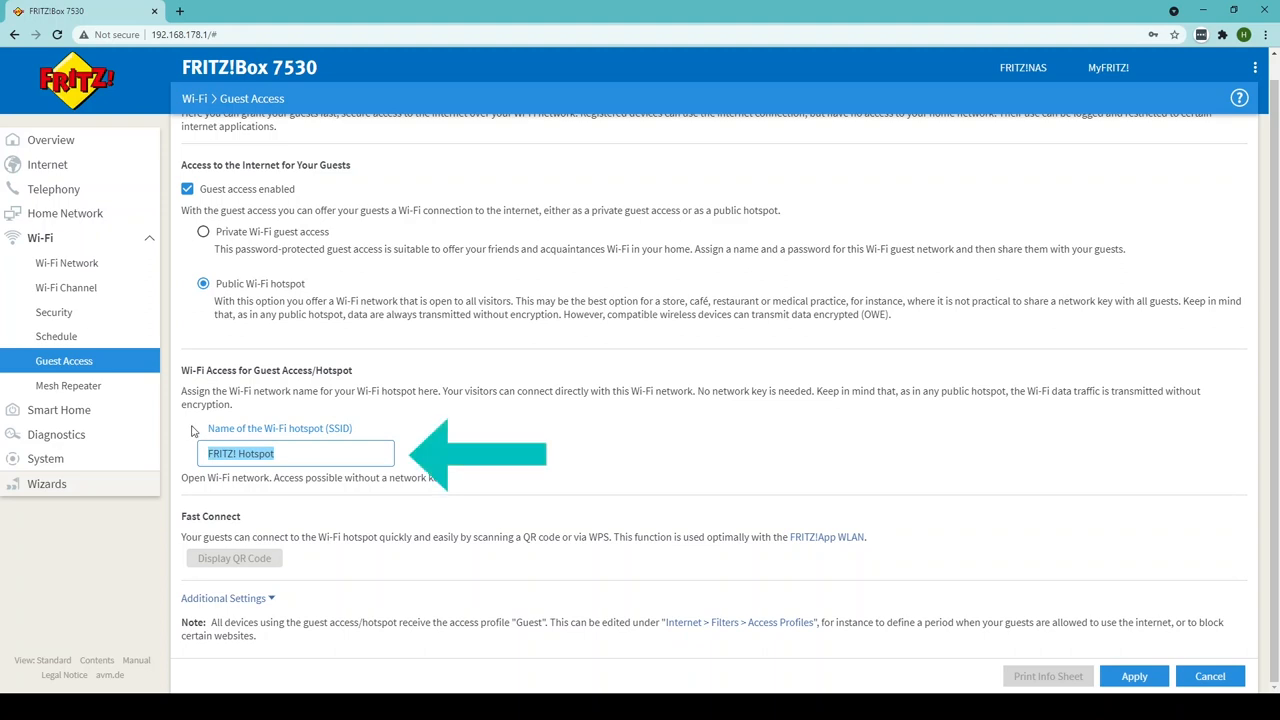
text(How to guest wi)
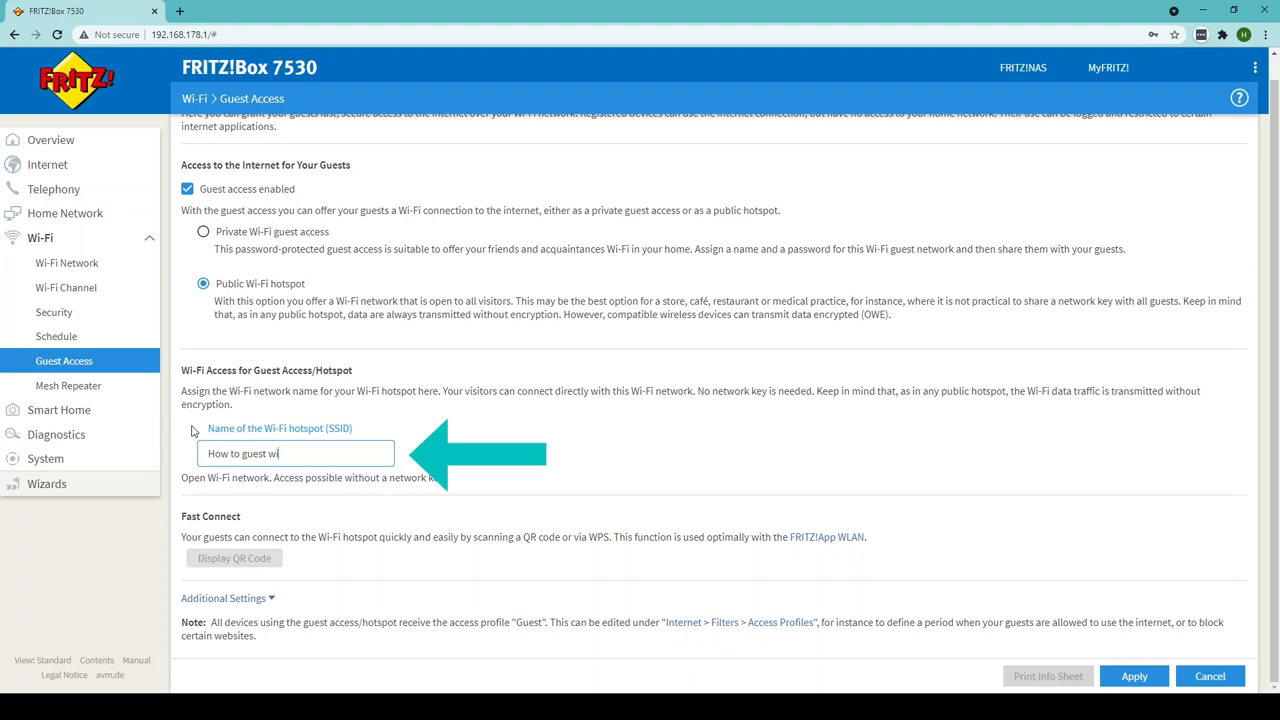
text(fi)
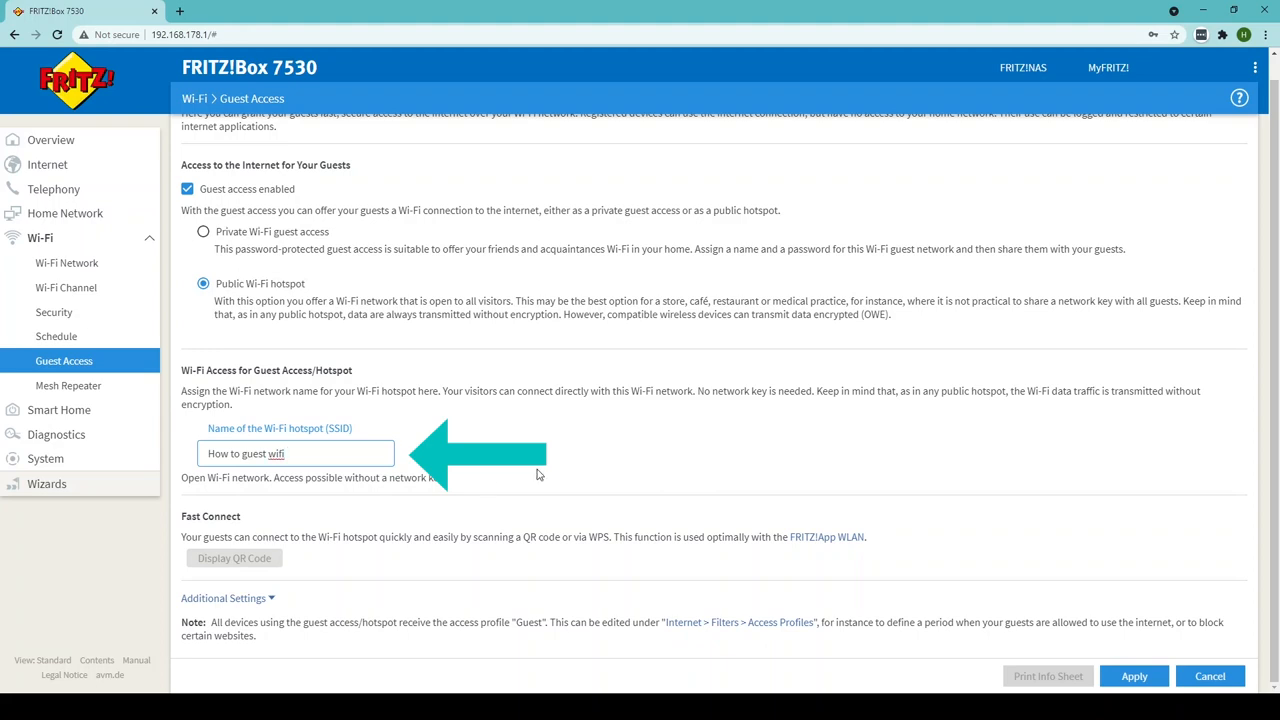
mouse_move(800, 448)
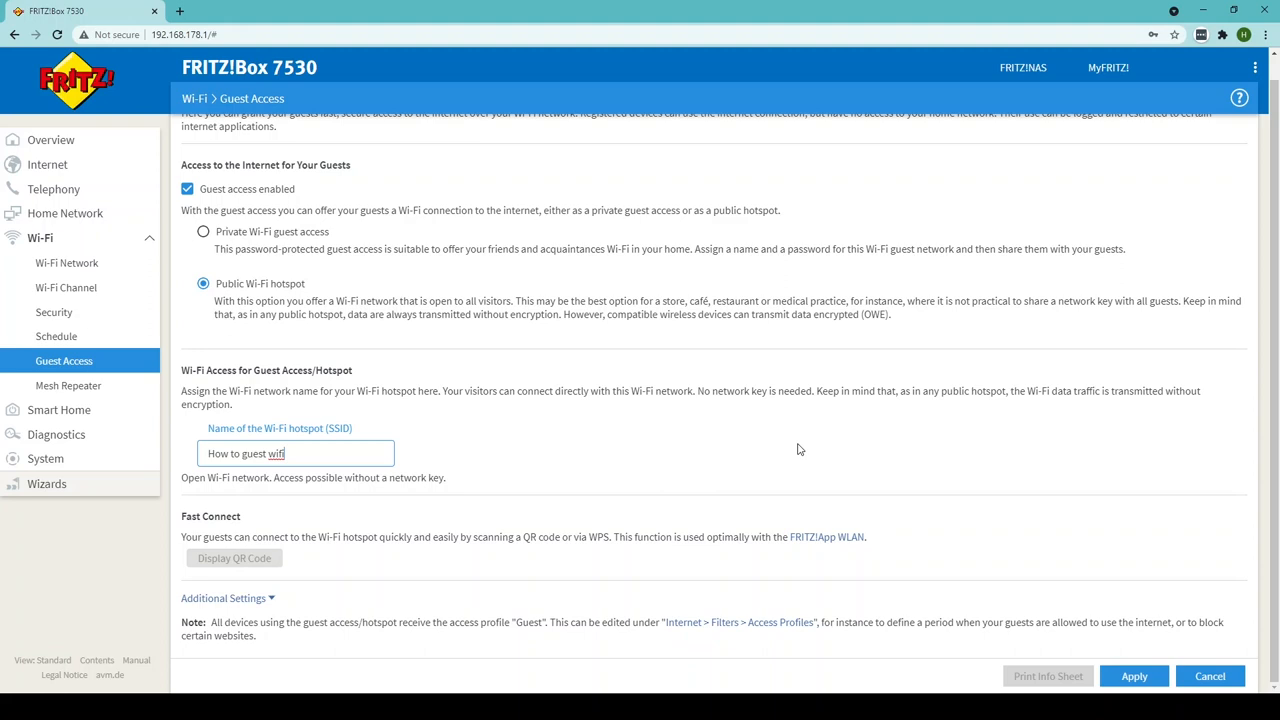
mouse_move(746, 400)
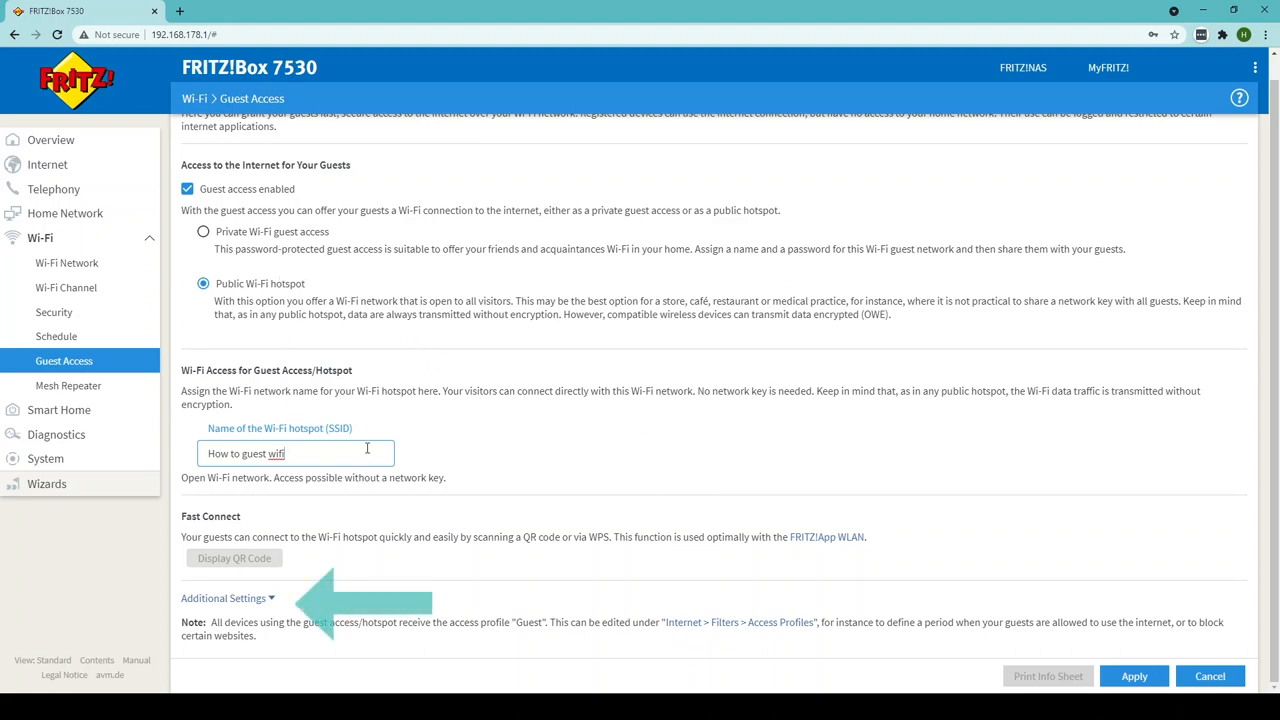
Reveal the additional hotspot settings and enable the captive portal display.
click(224, 596)
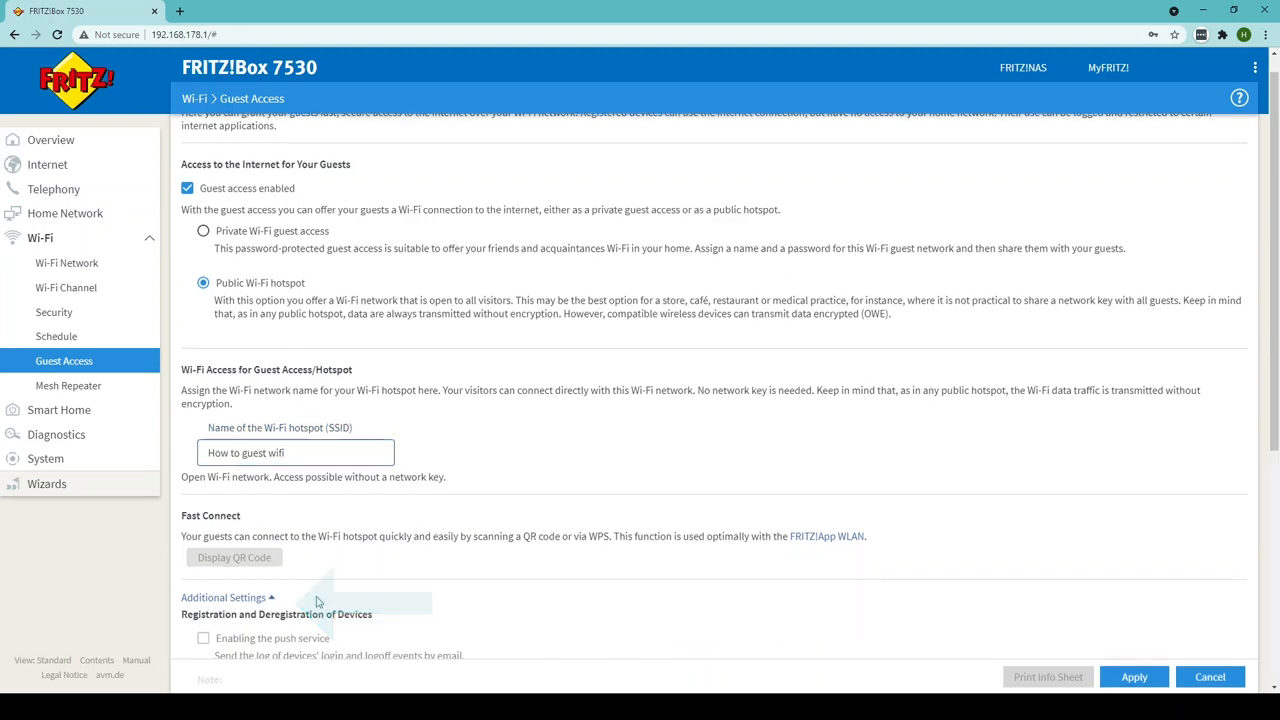
scroll(down, 3)
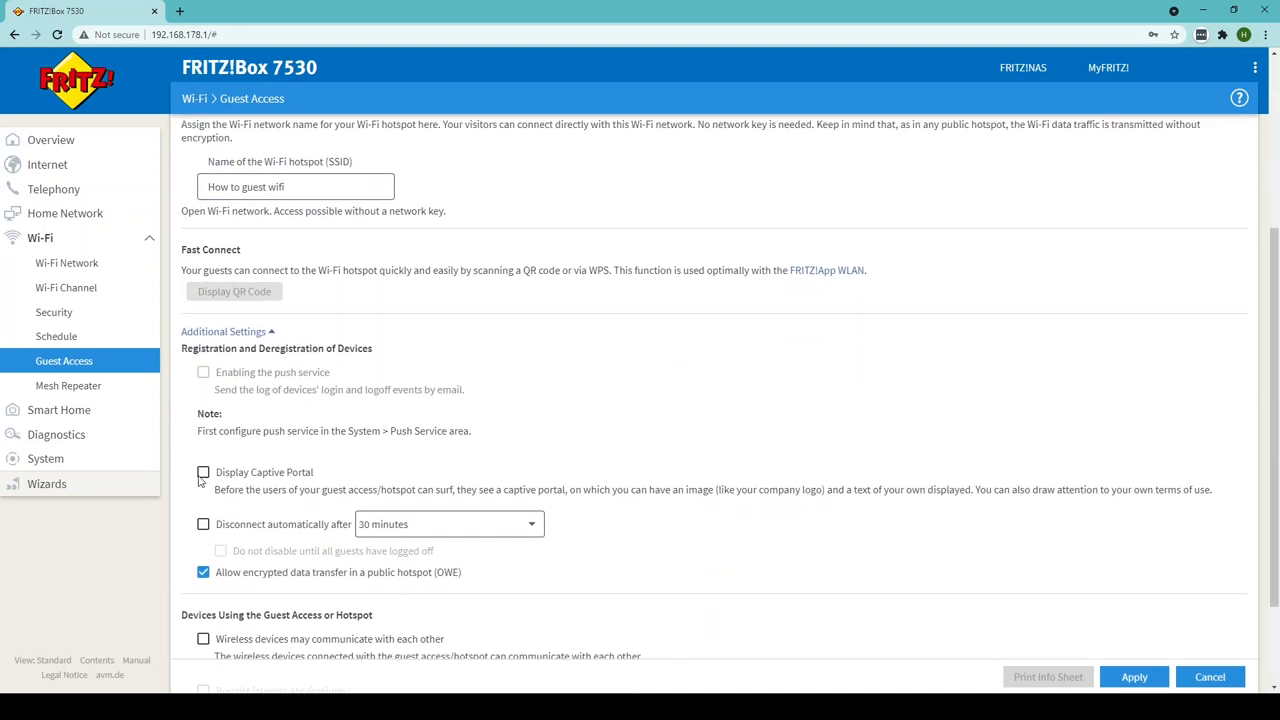
click(204, 472)
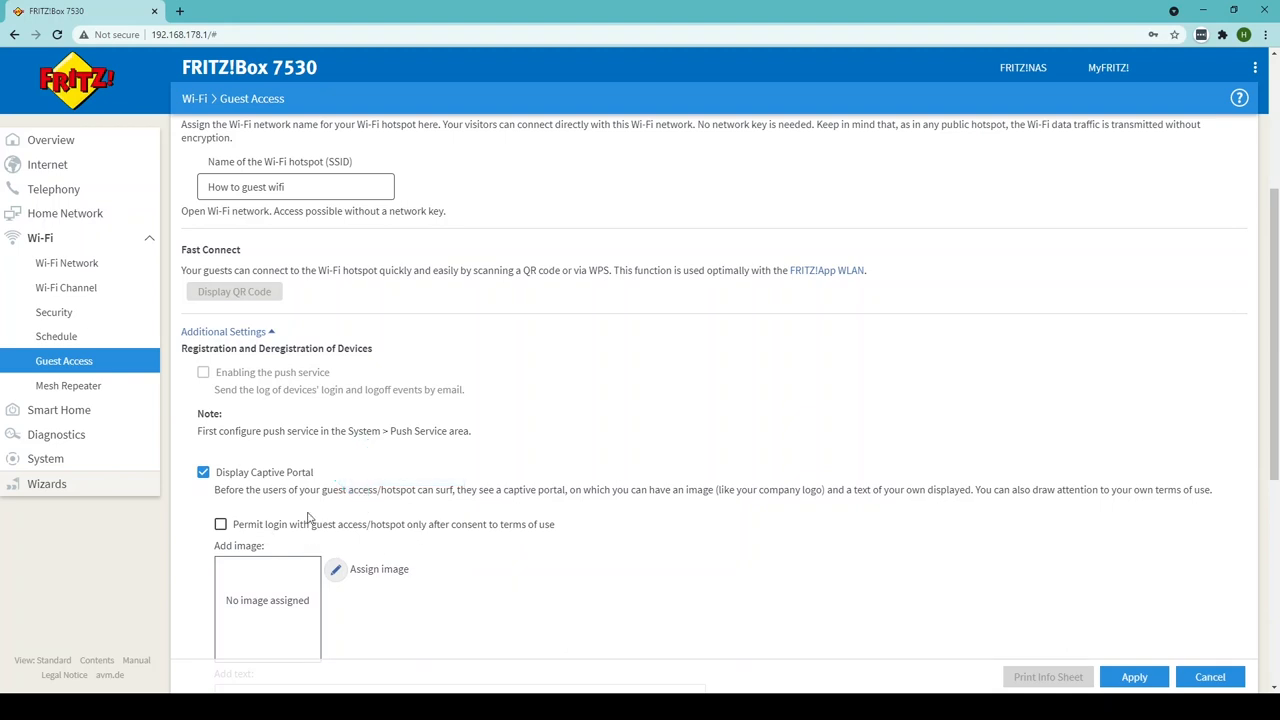
mouse_move(396, 516)
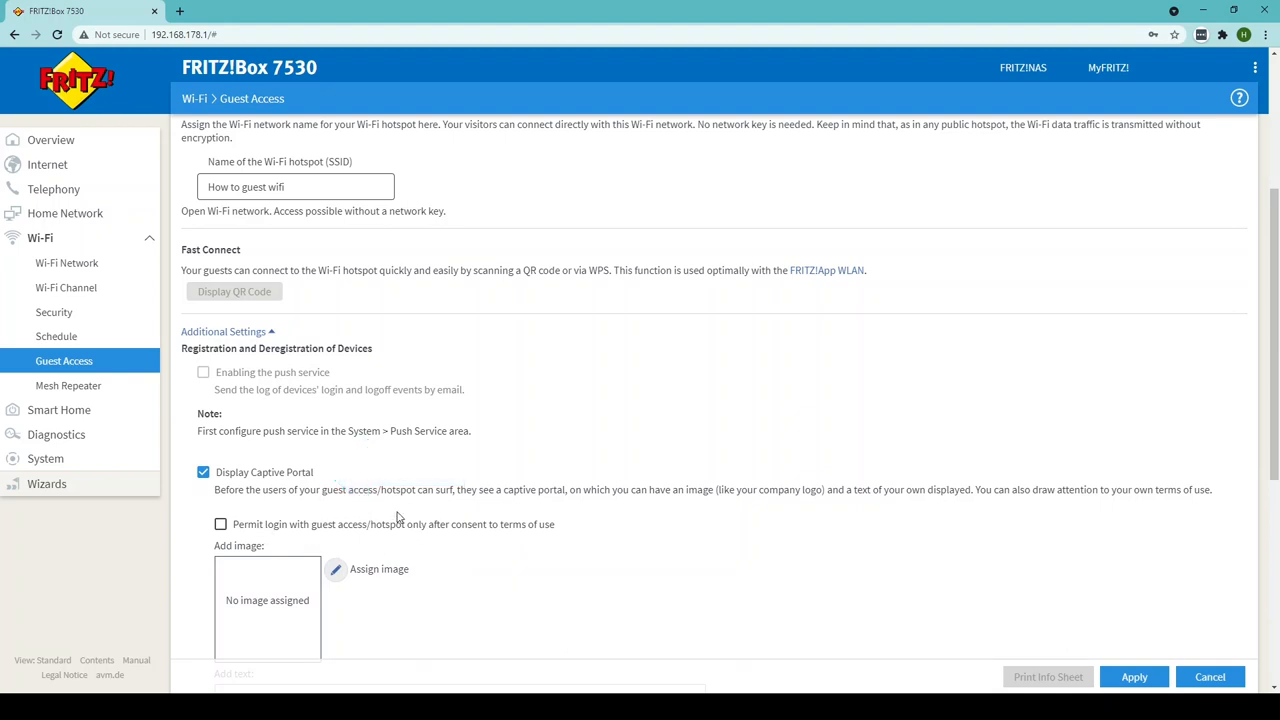
scroll(down, 3)
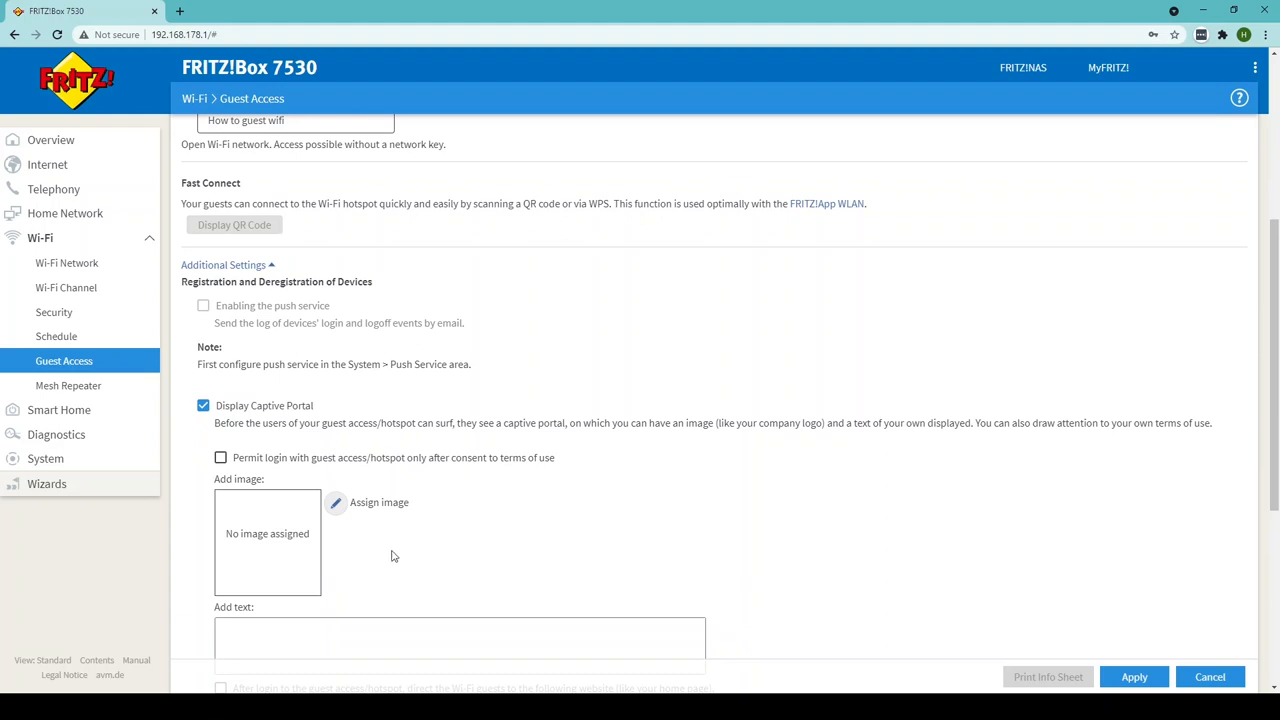
mouse_move(398, 498)
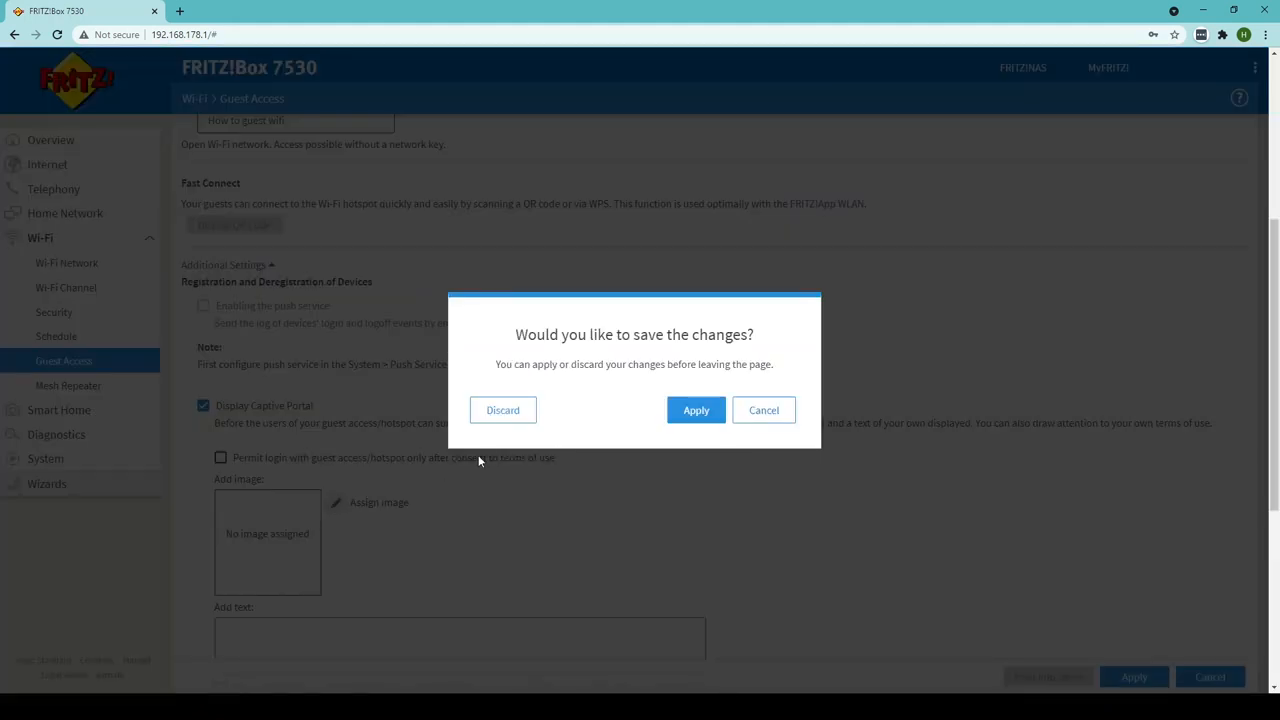
Apply the pending changes and upload GUESTWIFIIMAGE.png as the guest portal image.
click(696, 410)
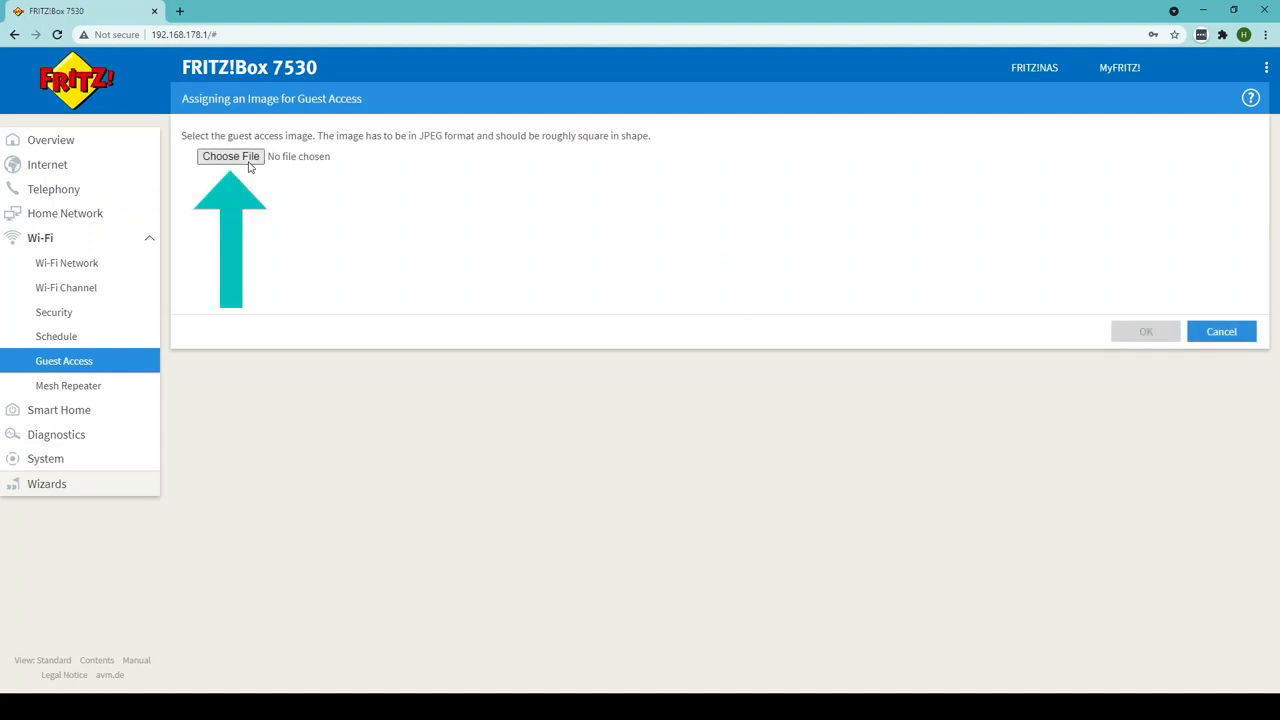
click(230, 156)
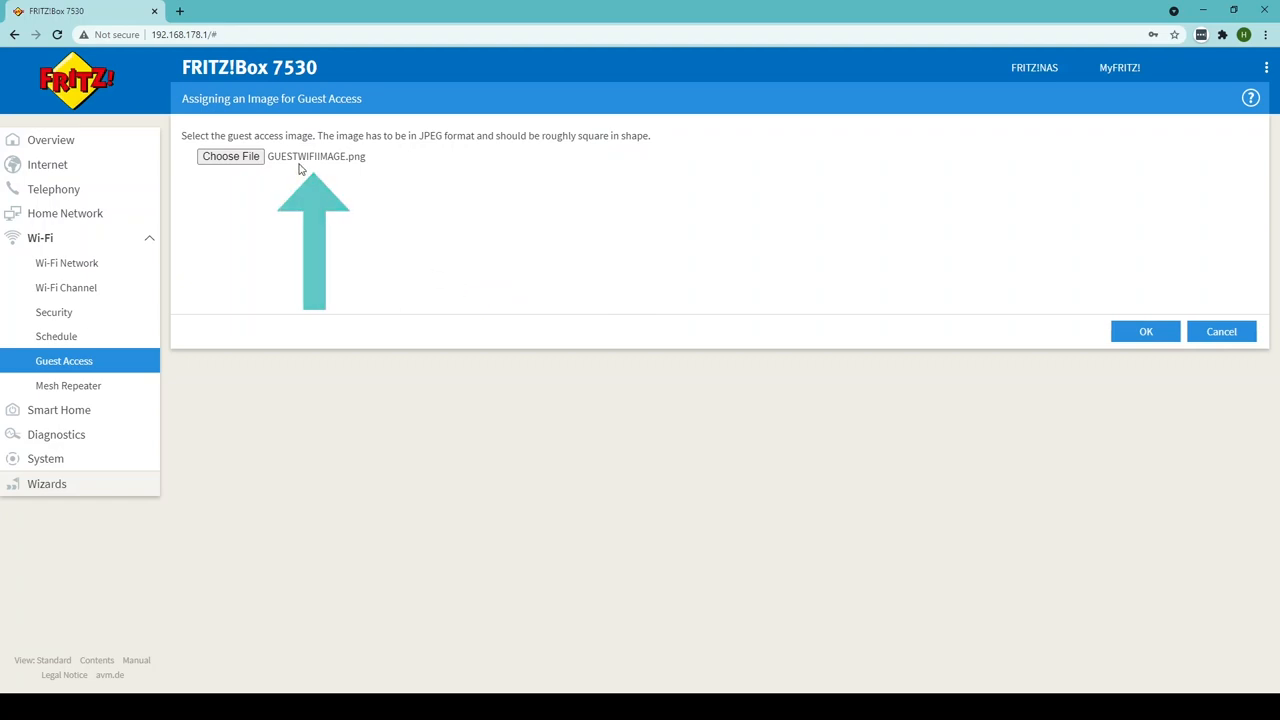
click(1146, 332)
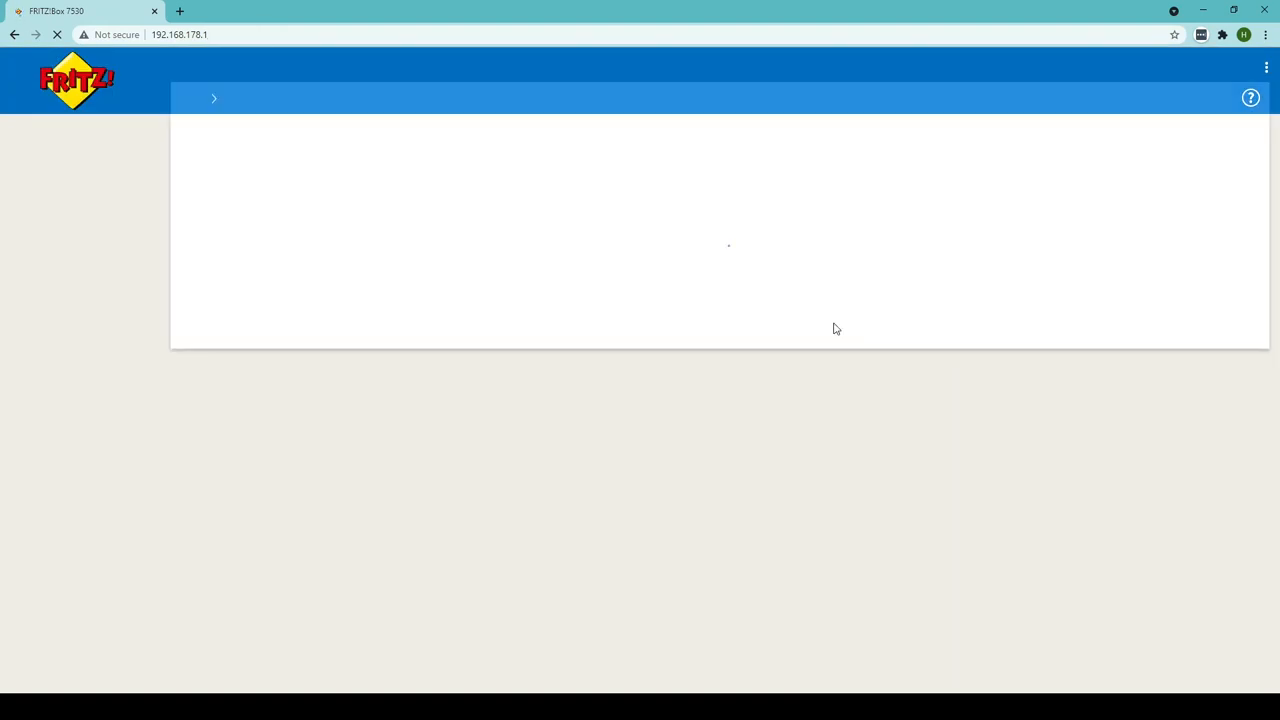
Require consent to the terms of use before guests can log in to the hotspot.
click(64, 360)
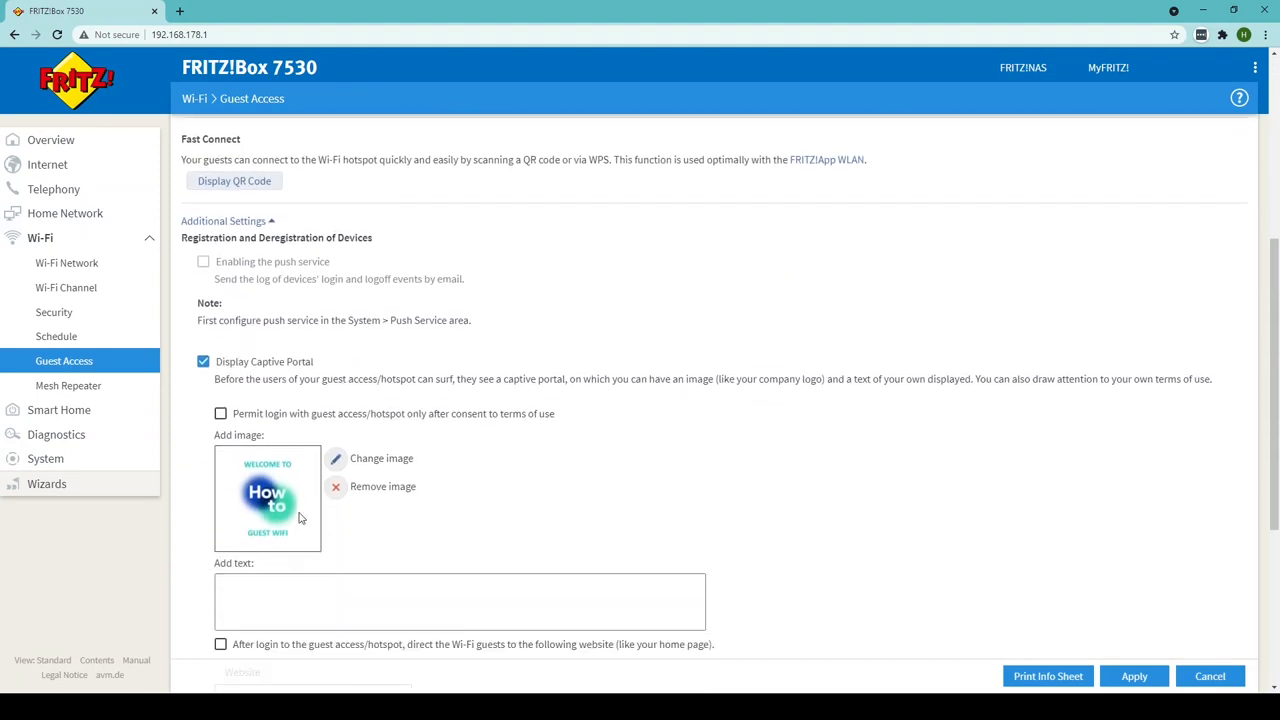
mouse_move(512, 524)
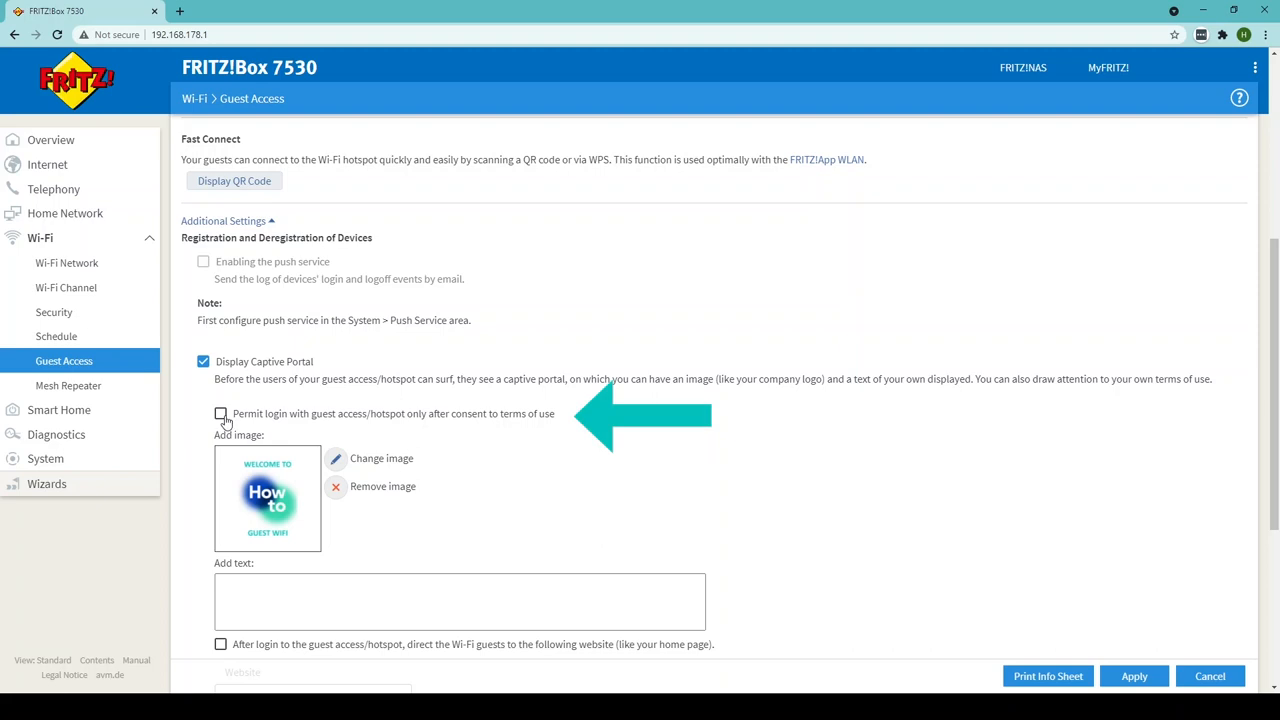
click(220, 412)
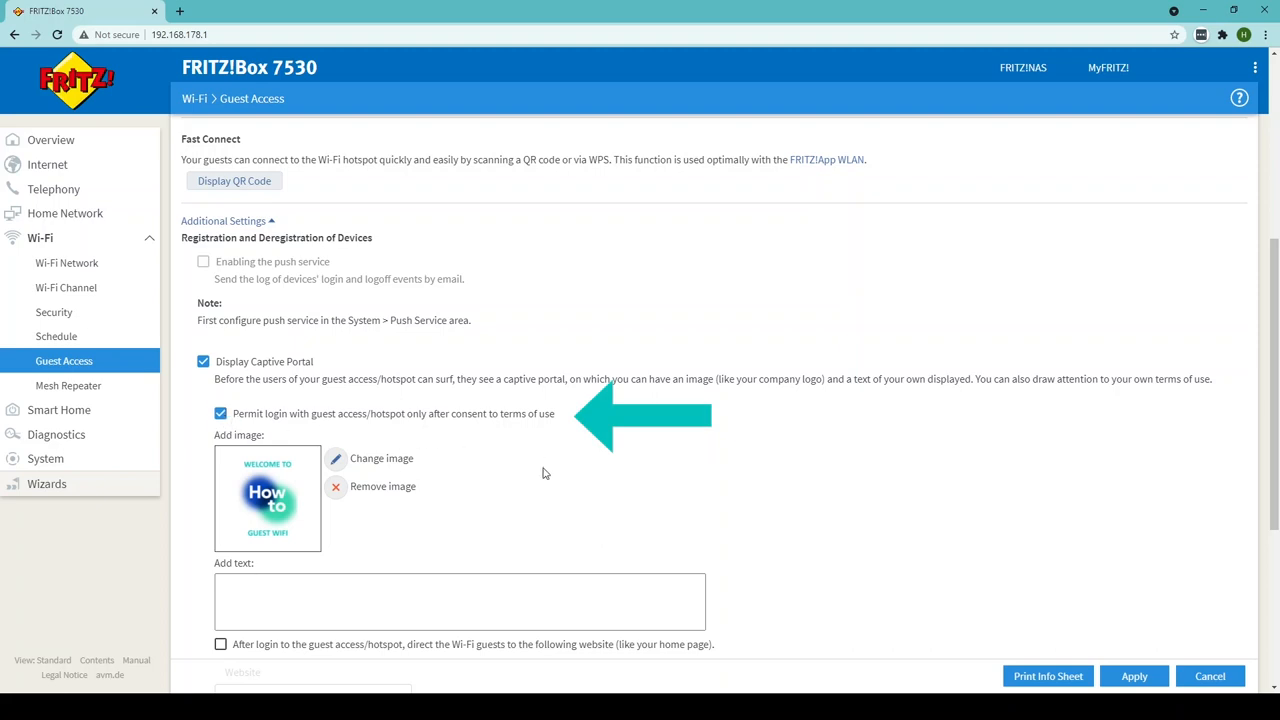
mouse_move(516, 466)
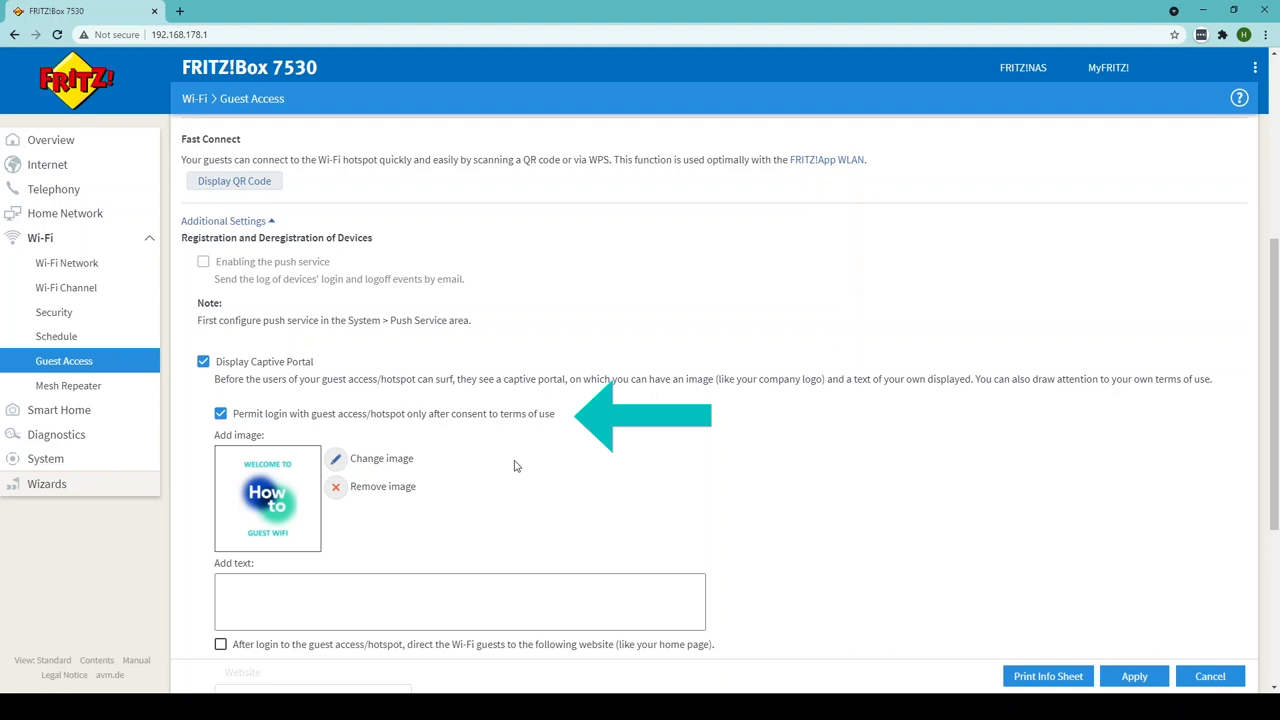
mouse_move(504, 444)
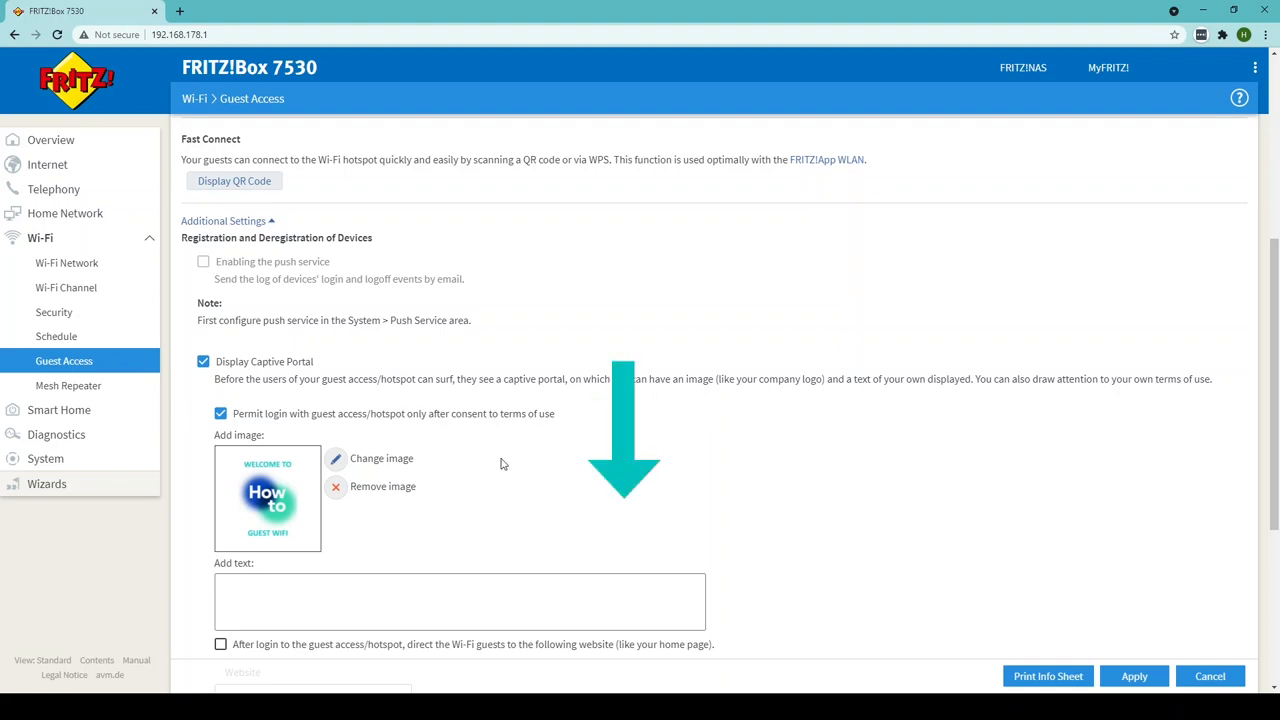
scroll(down, 3)
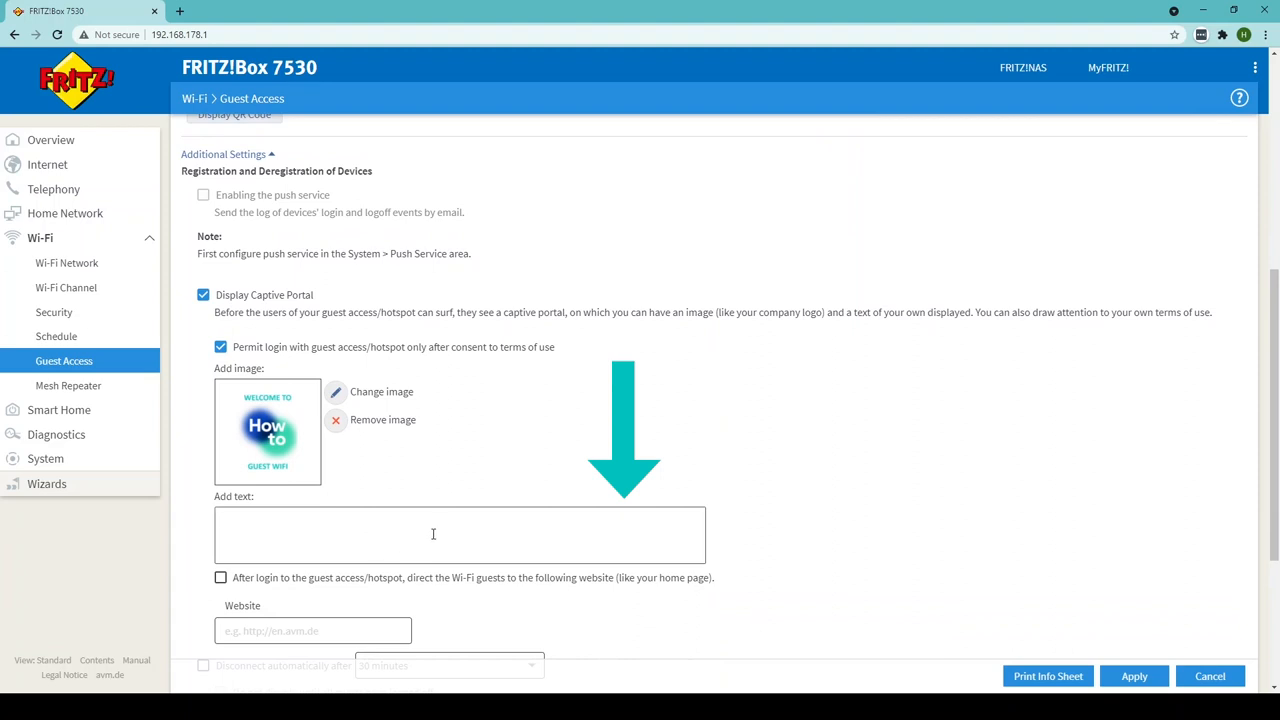
Enter the portal text 'Welcome to How to WiFi, please enjoy your stay'.
text(W)
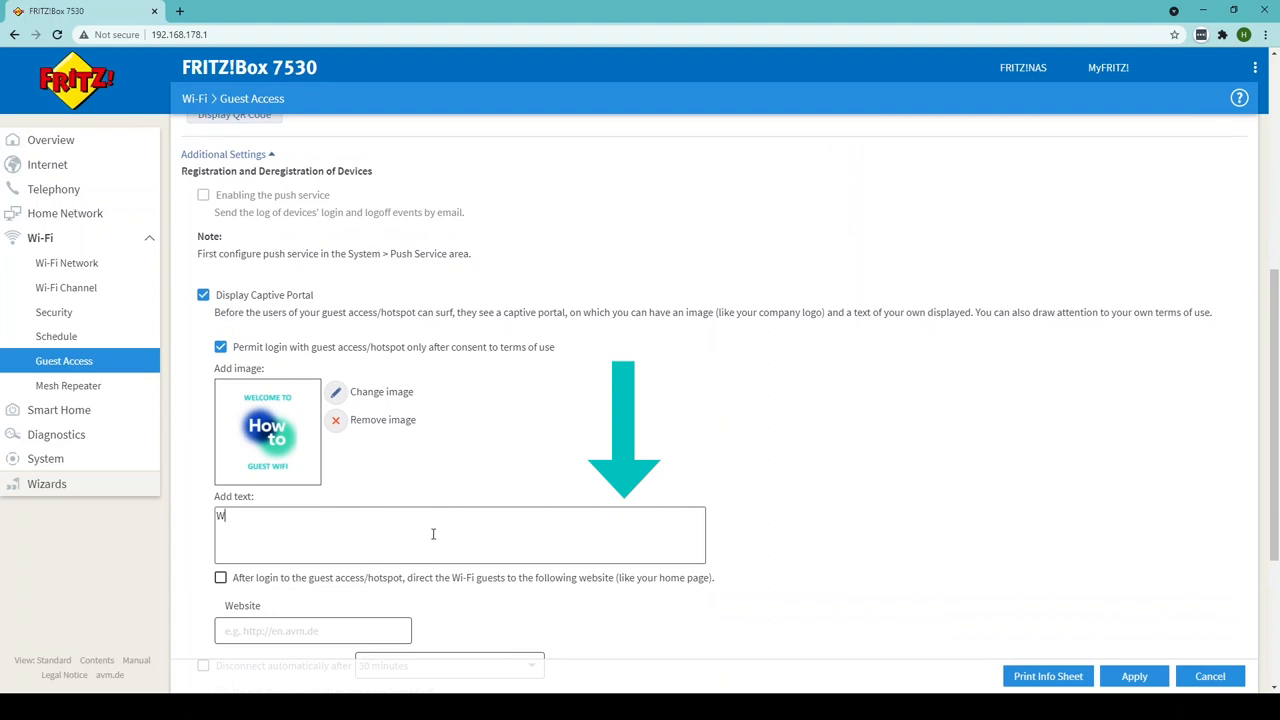
text(elcome to)
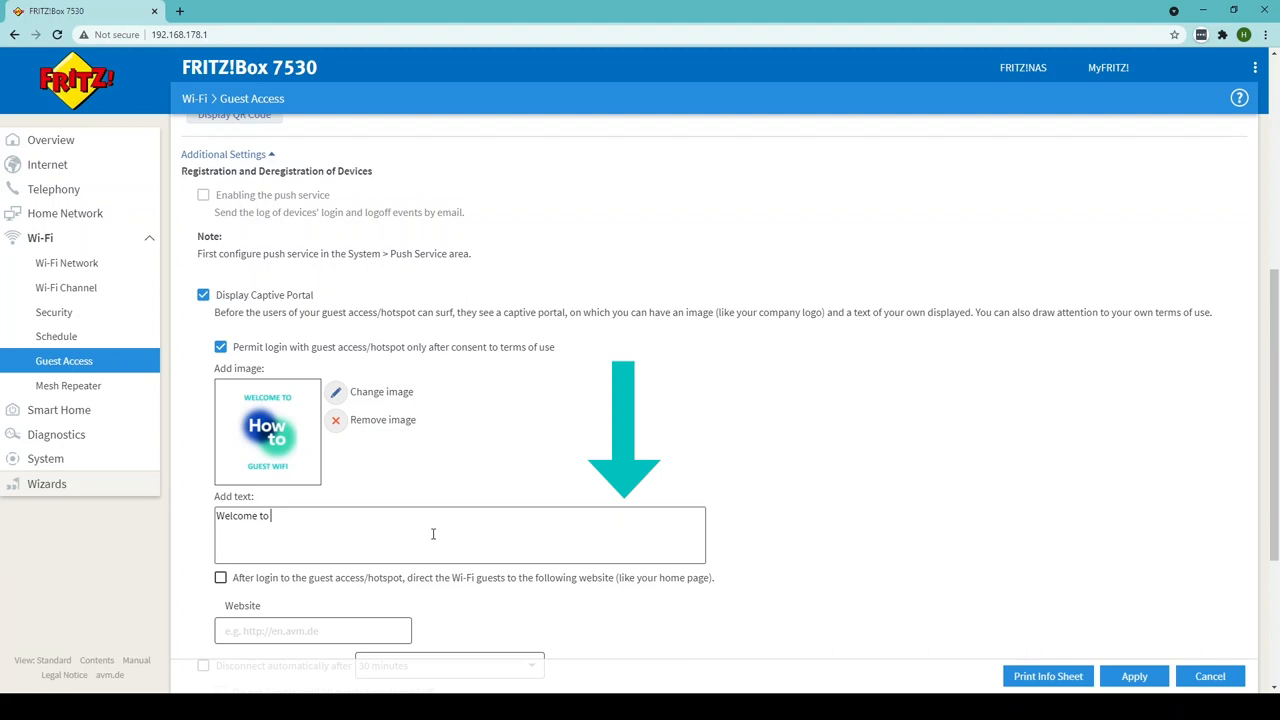
text(How to W)
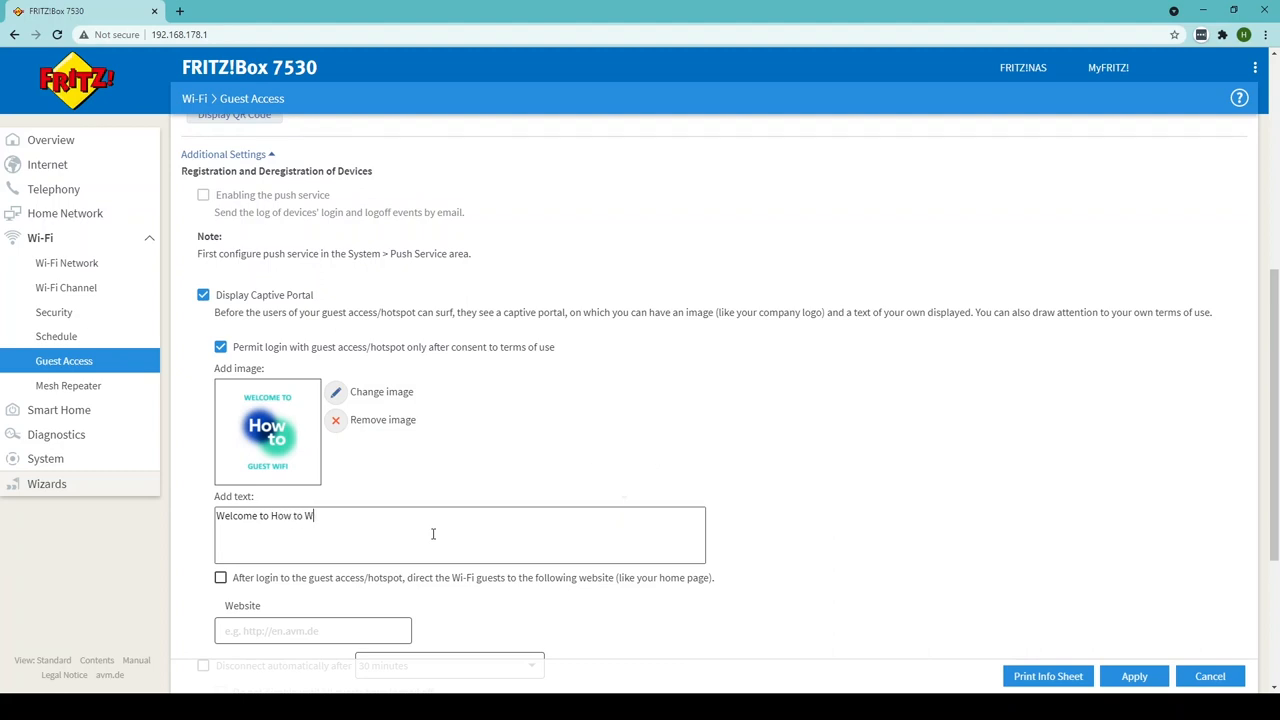
text(ifi.)
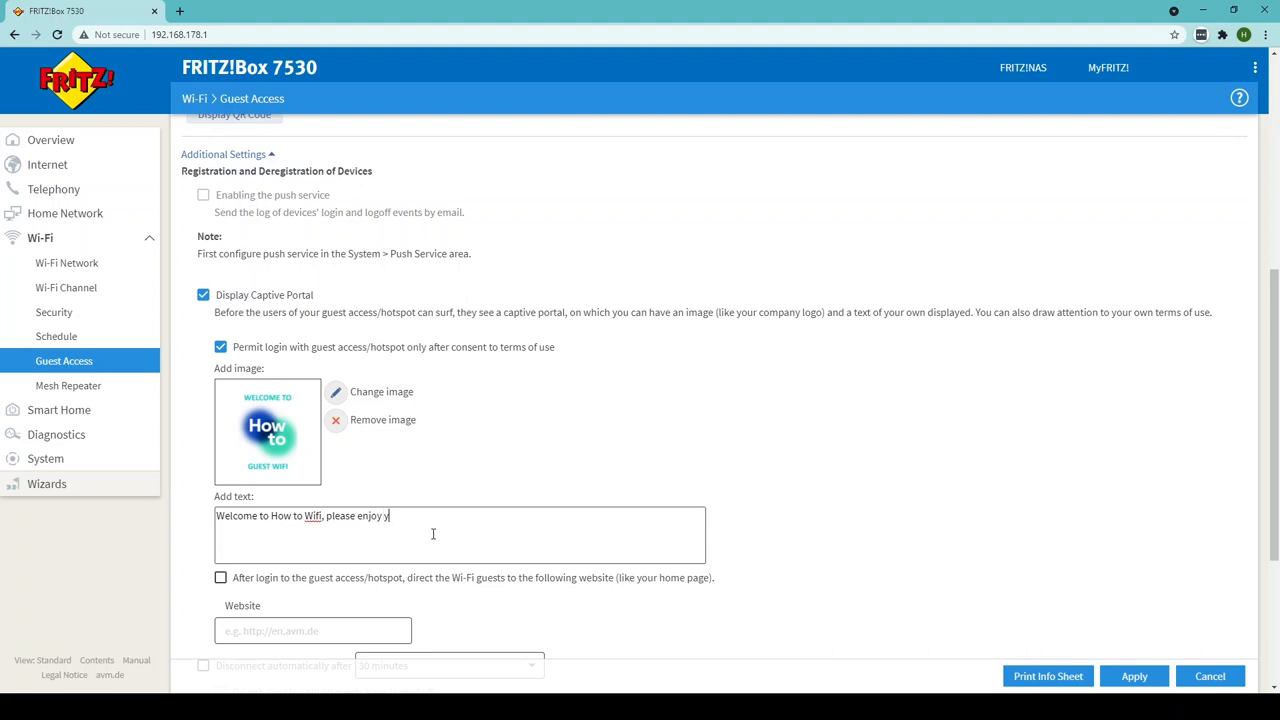
text(our stay)
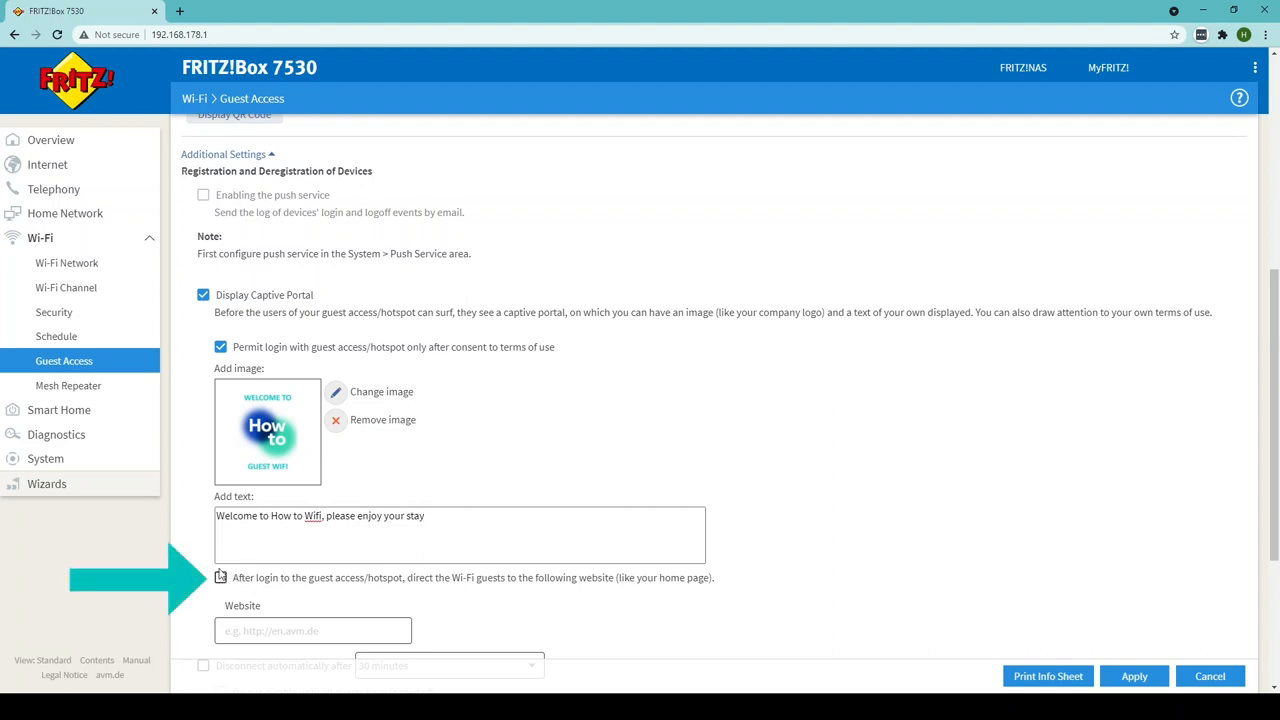
click(220, 576)
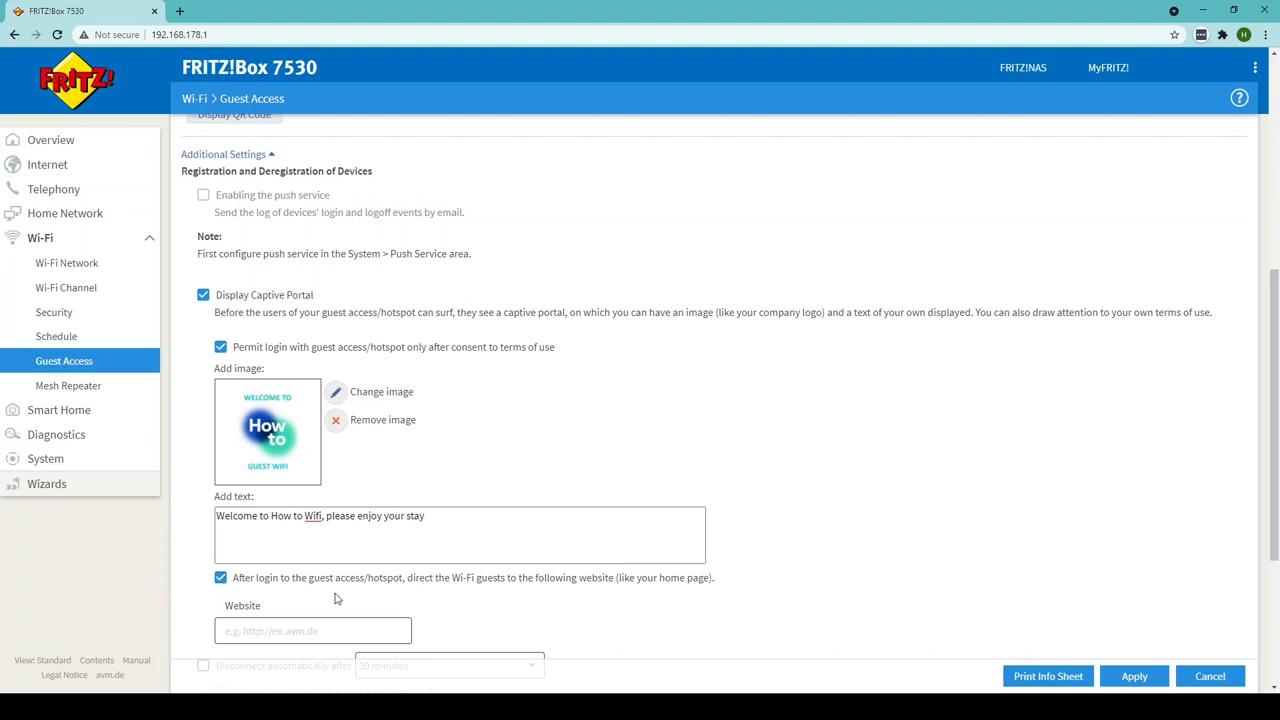
scroll(down, 3)
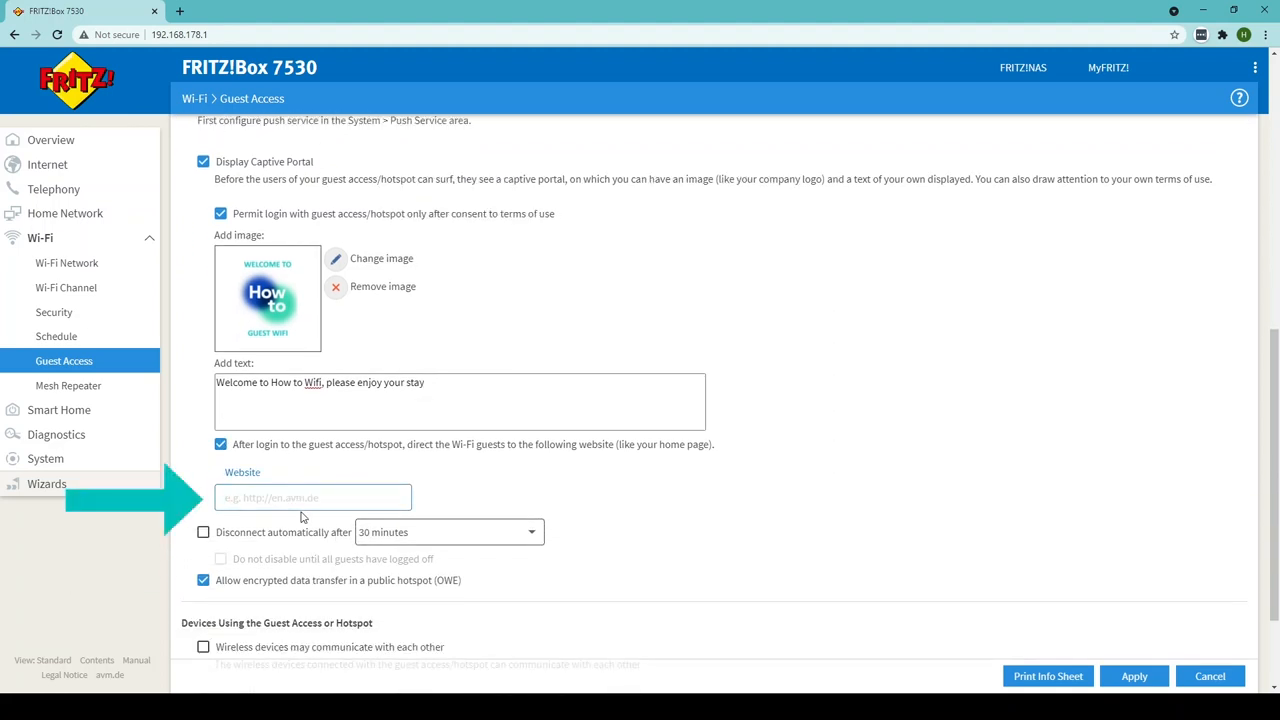
text(htt)
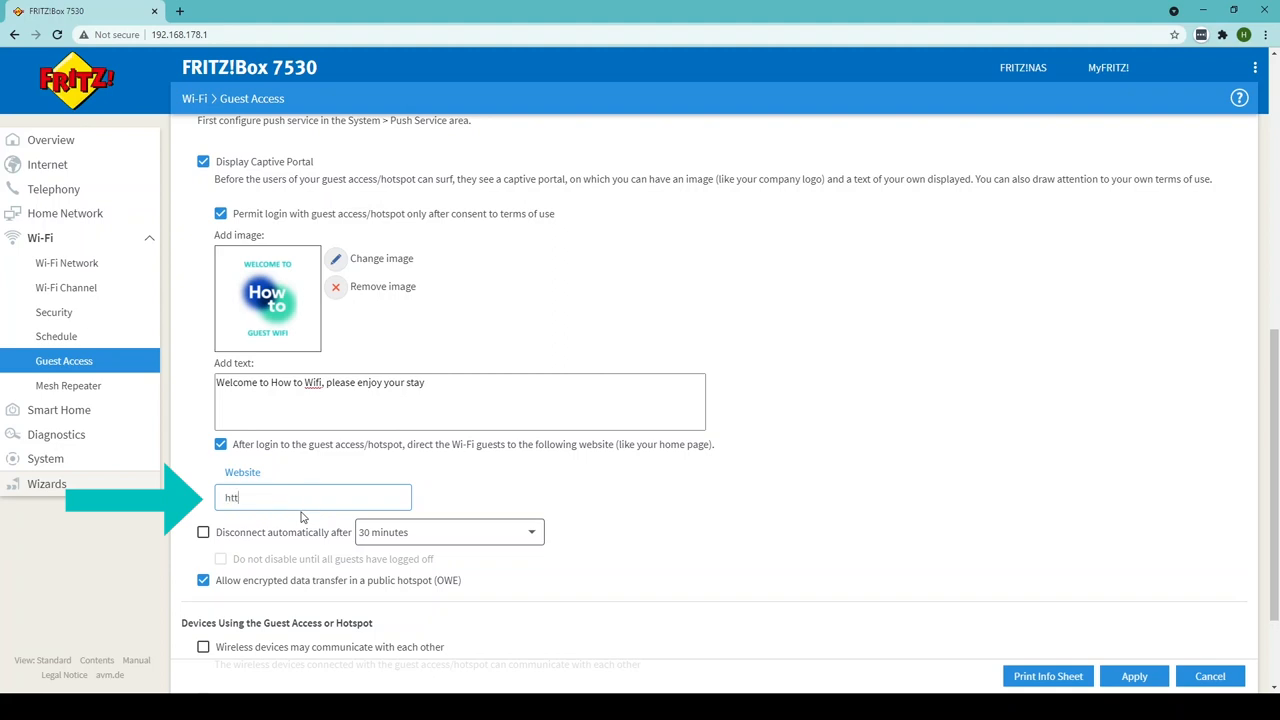
text(ps://)
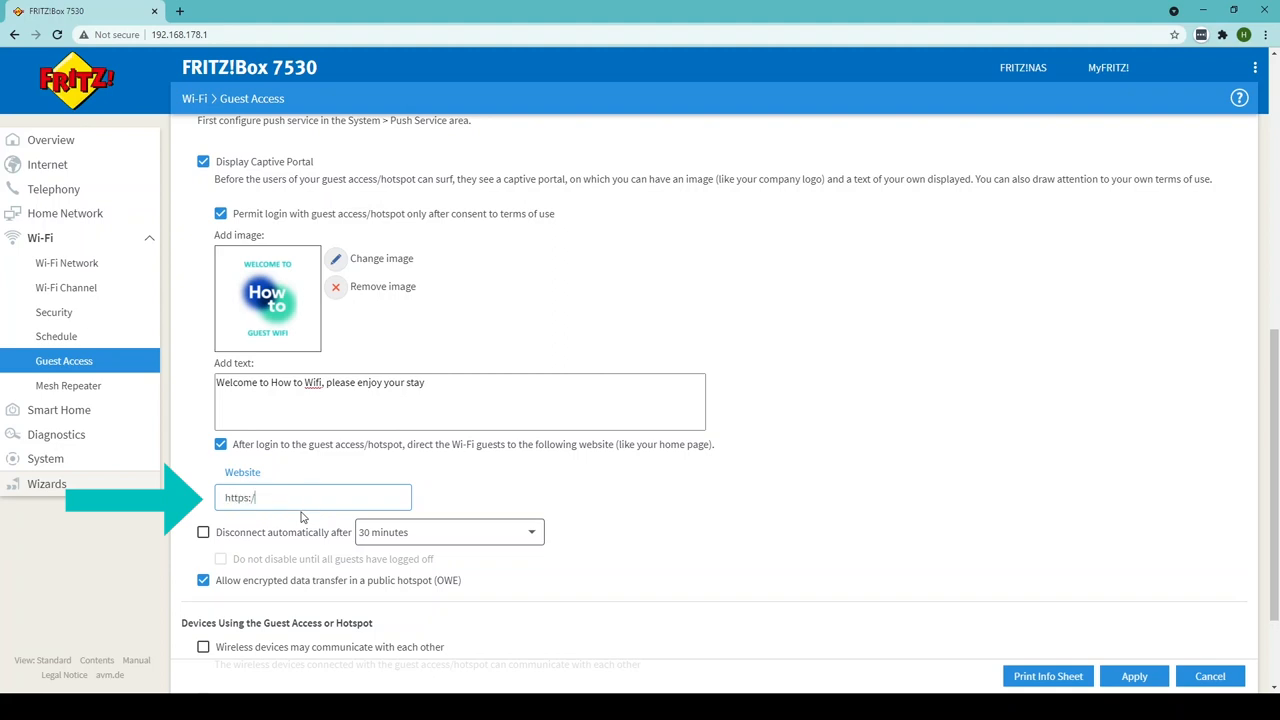
text(www.)
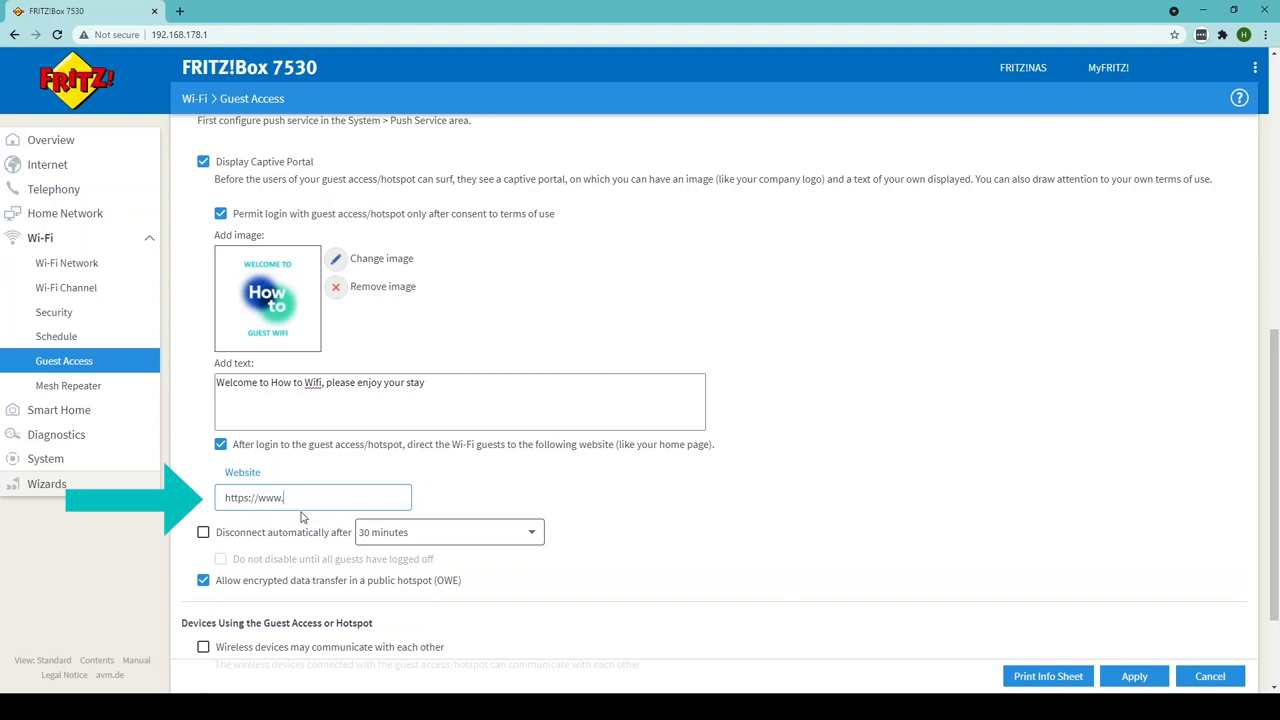
text(zen.co.uk)
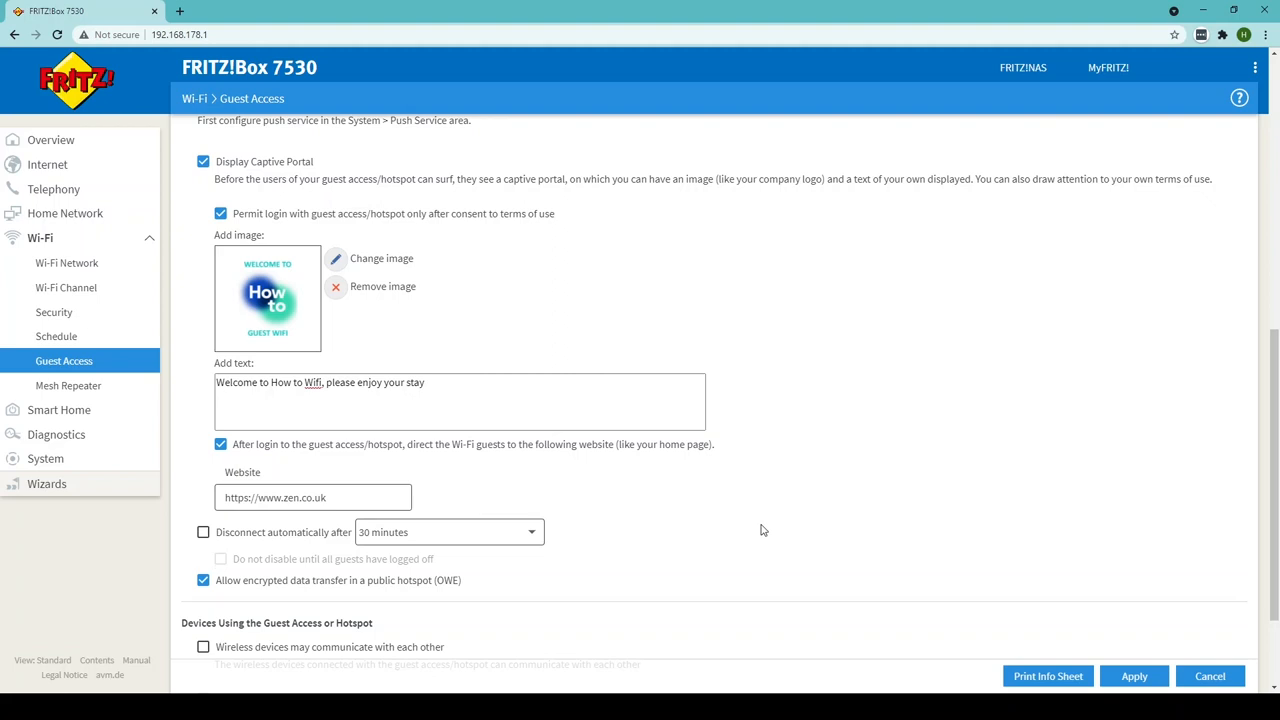
mouse_move(420, 546)
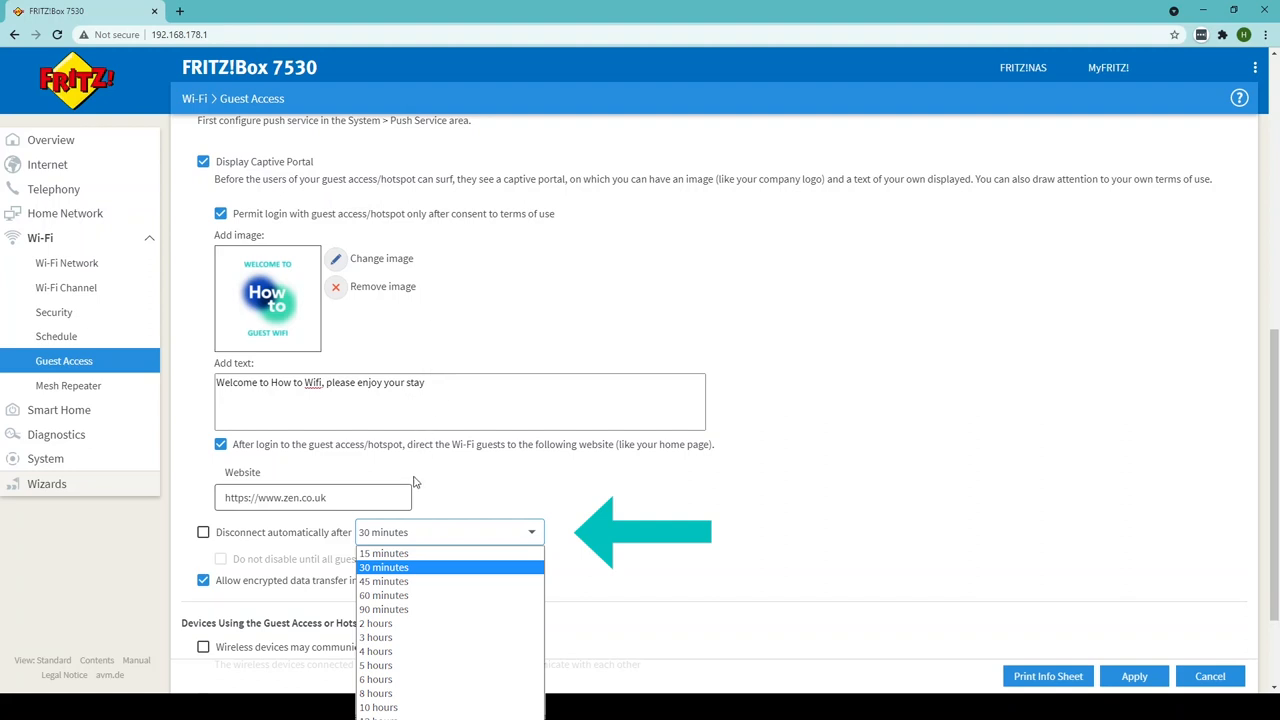
mouse_move(580, 506)
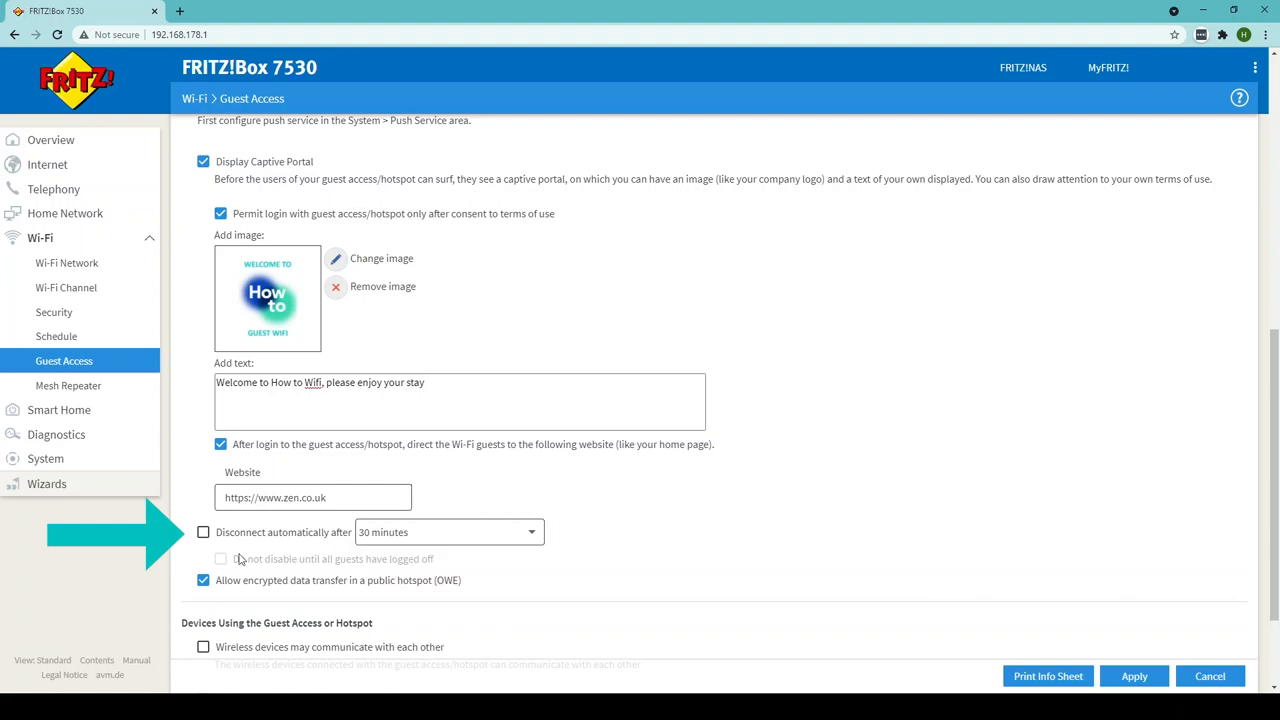
Disconnect the hotspot automatically after 30 minutes, once all guests have logged off.
click(204, 532)
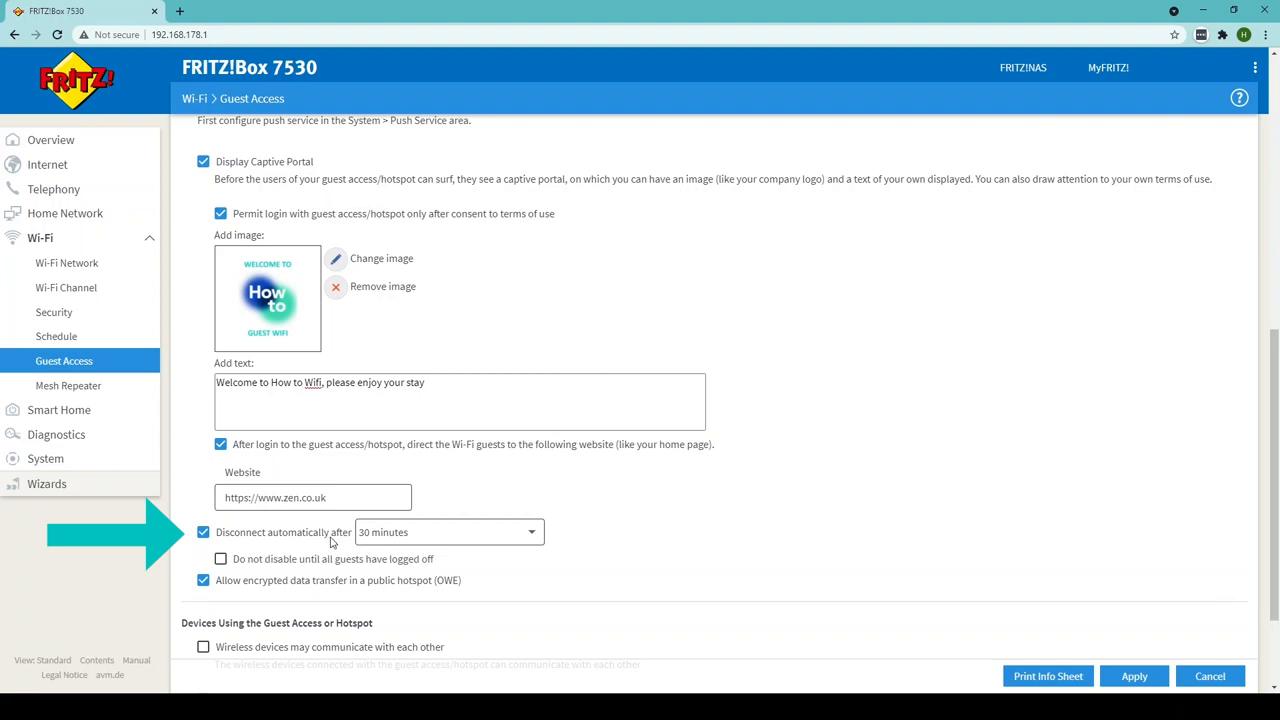
mouse_move(484, 630)
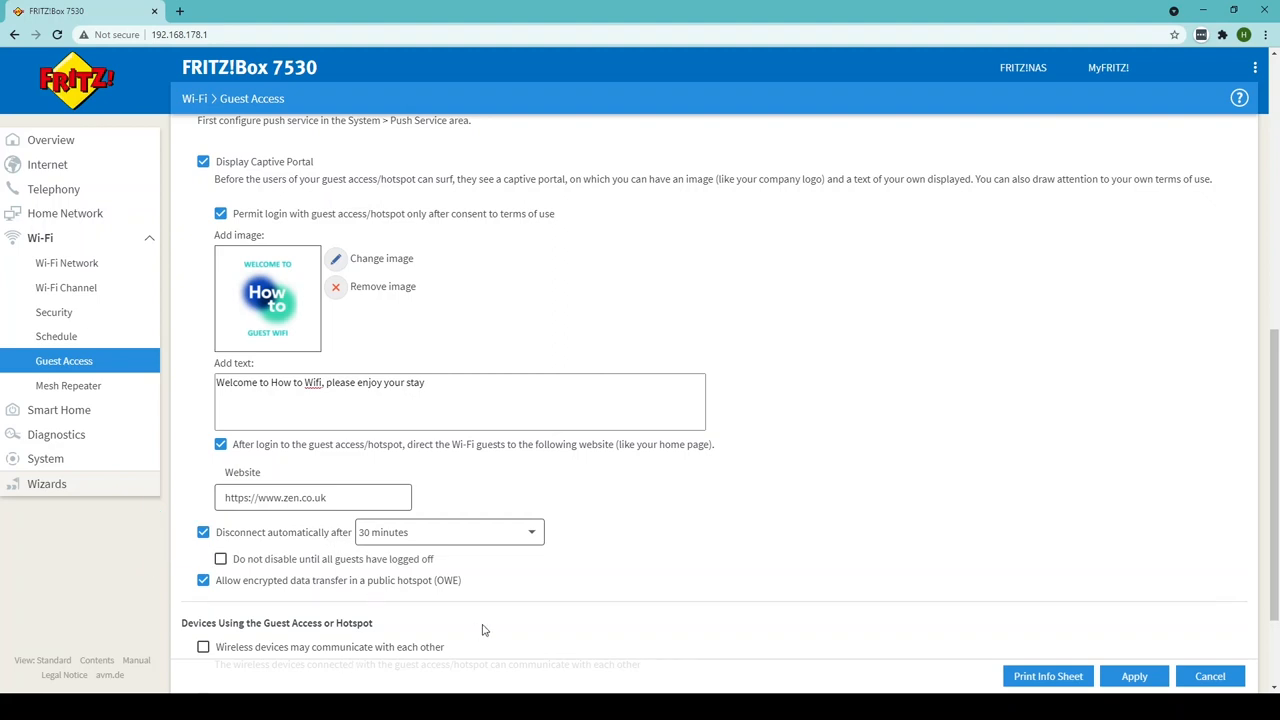
mouse_move(336, 604)
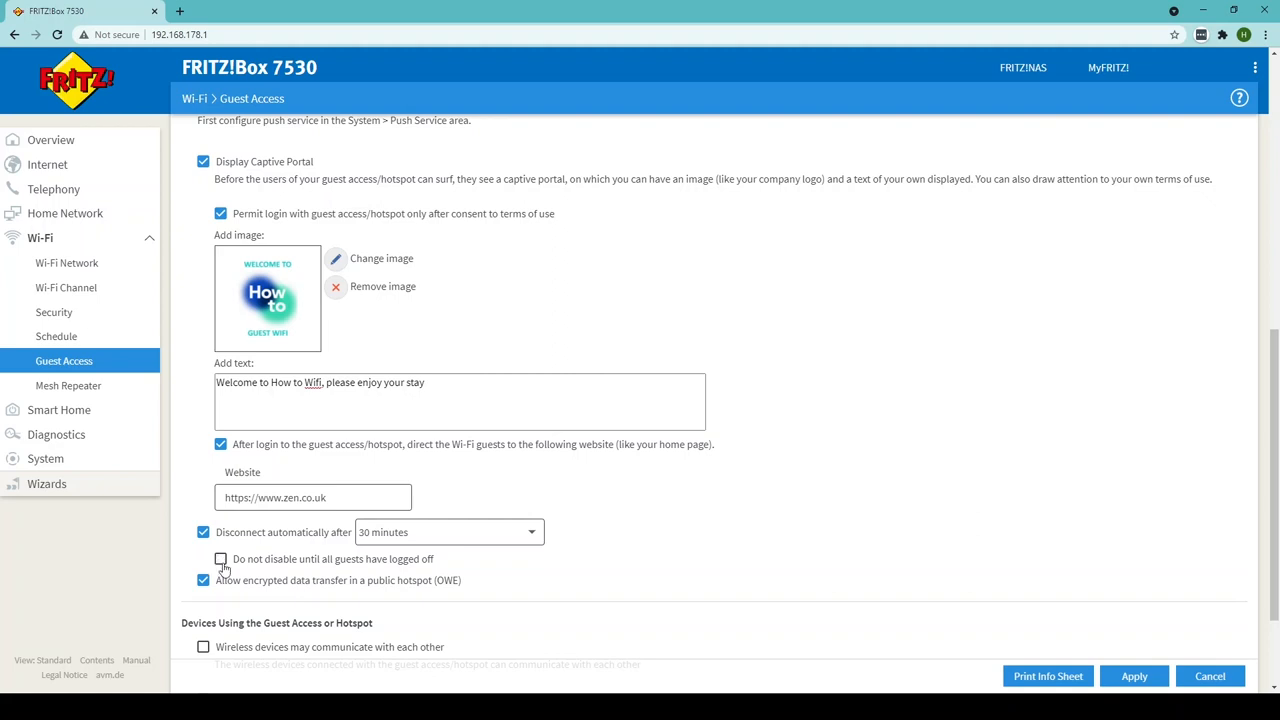
click(220, 560)
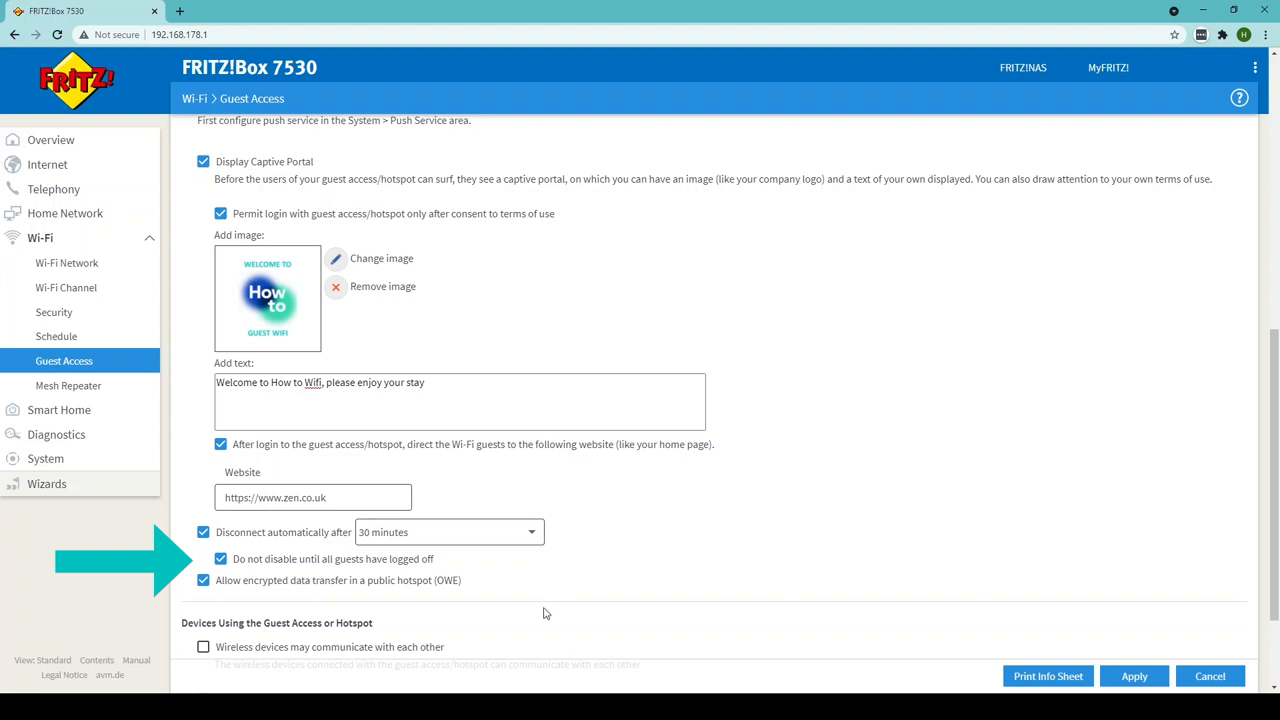
mouse_move(536, 610)
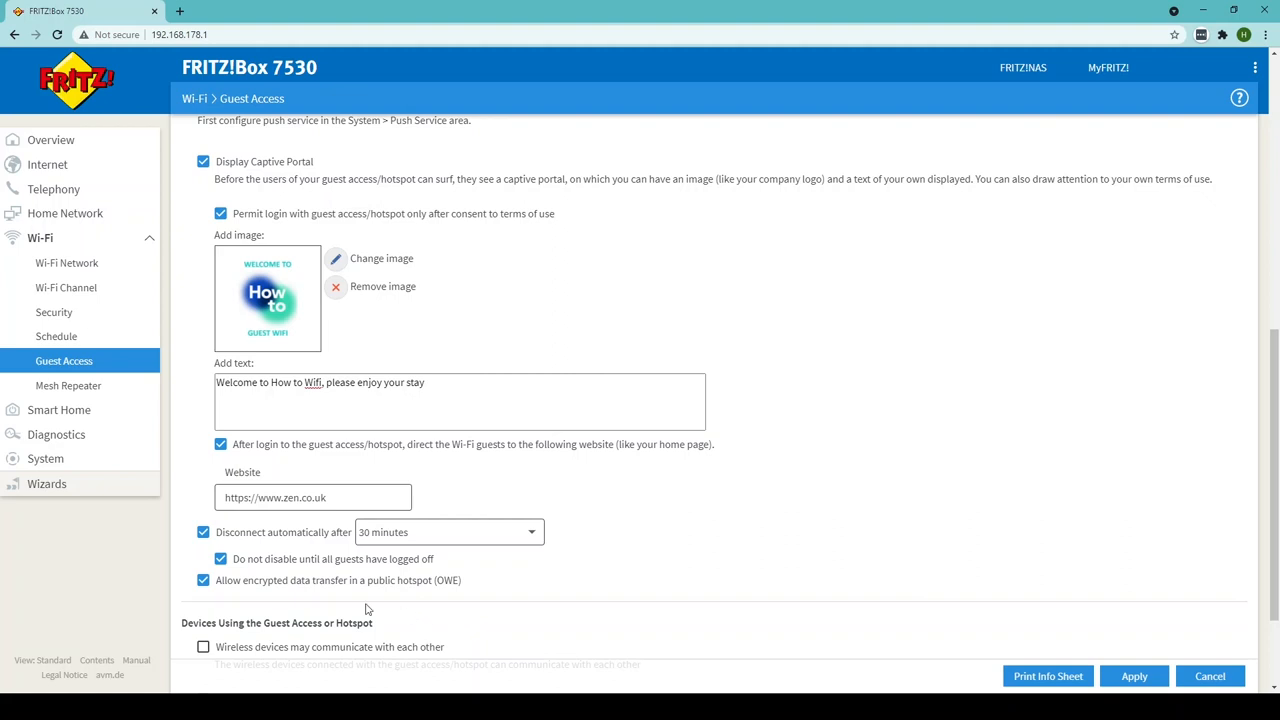
mouse_move(368, 608)
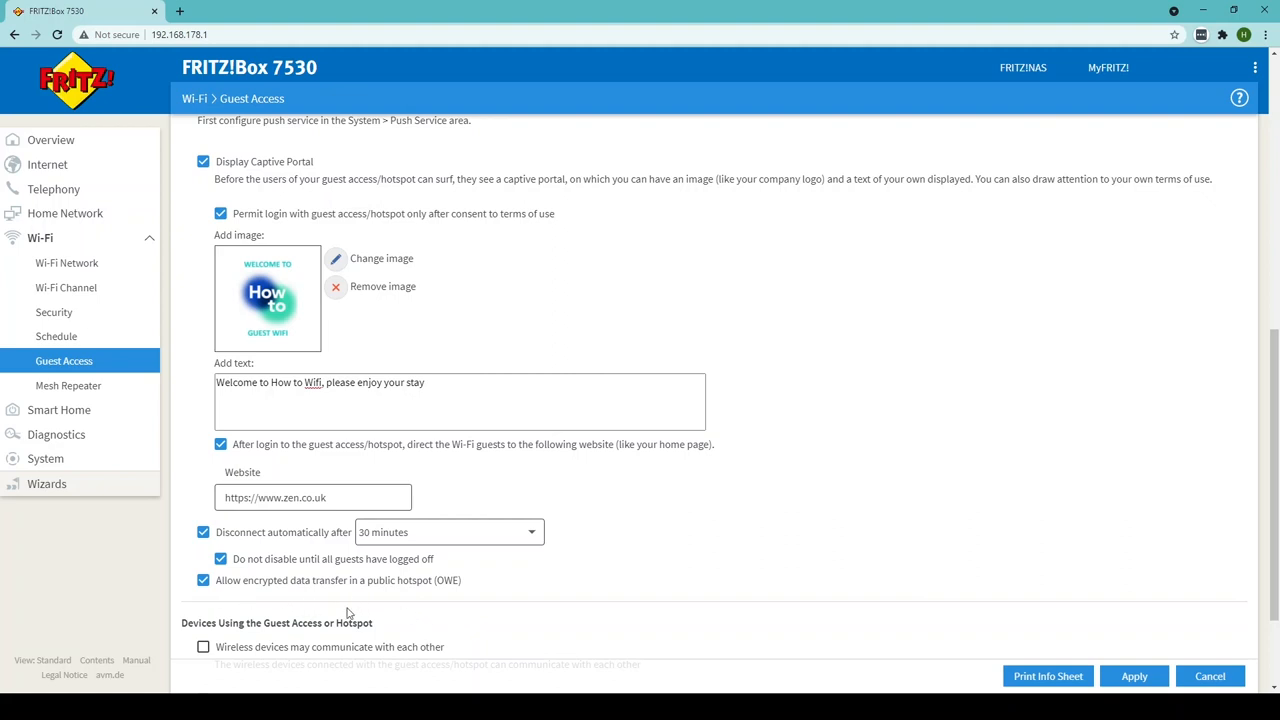
mouse_move(462, 596)
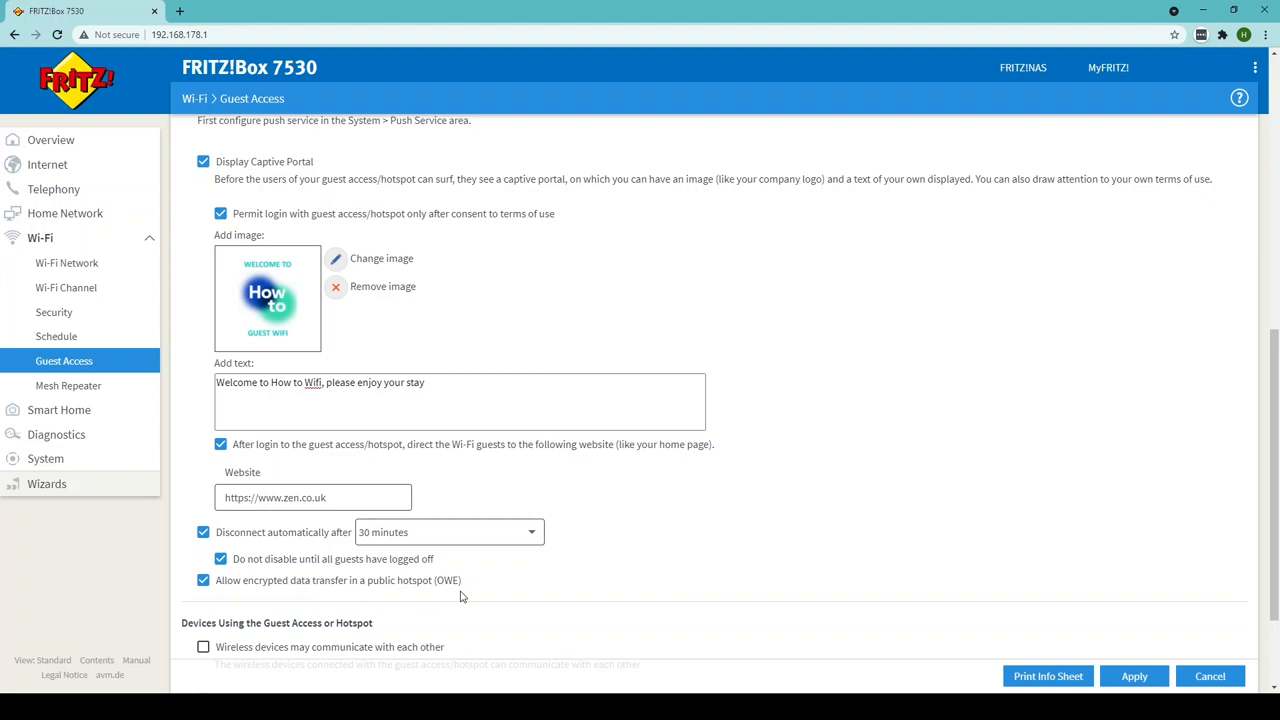
Enable 'Restrict internet applications' so guests are limited to surfing and mailing.
scroll(down, 3)
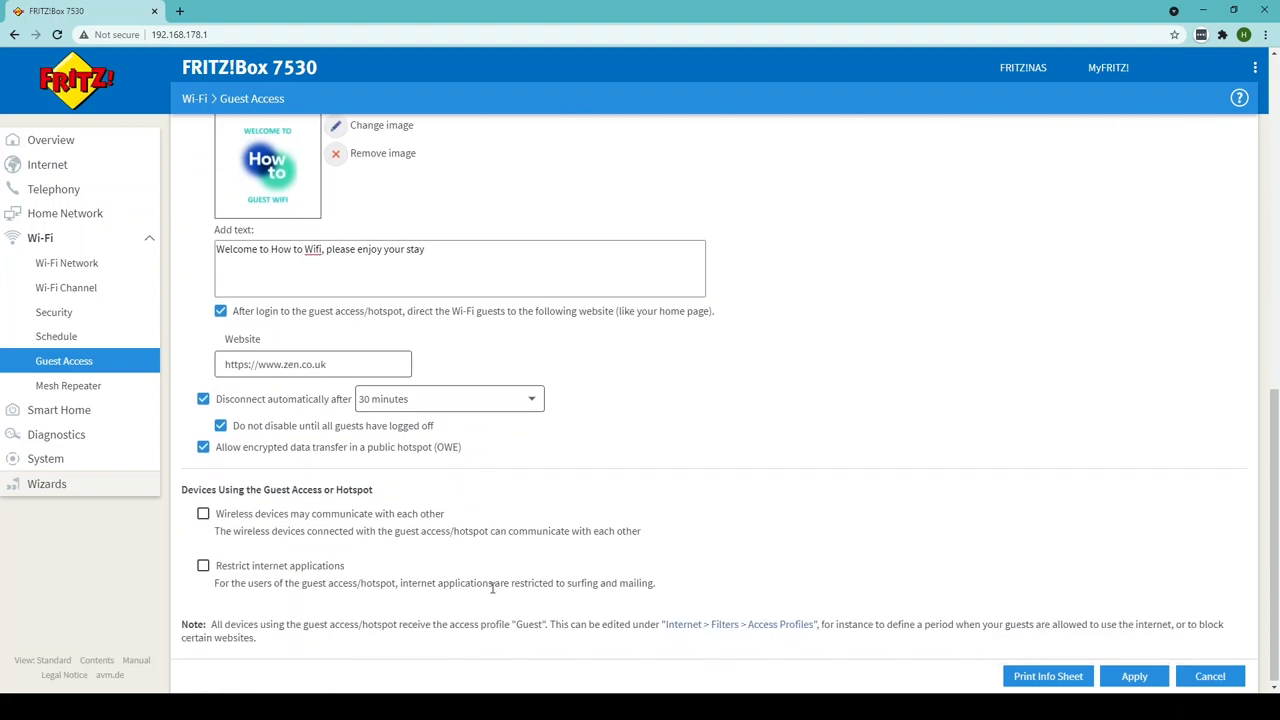
mouse_move(592, 596)
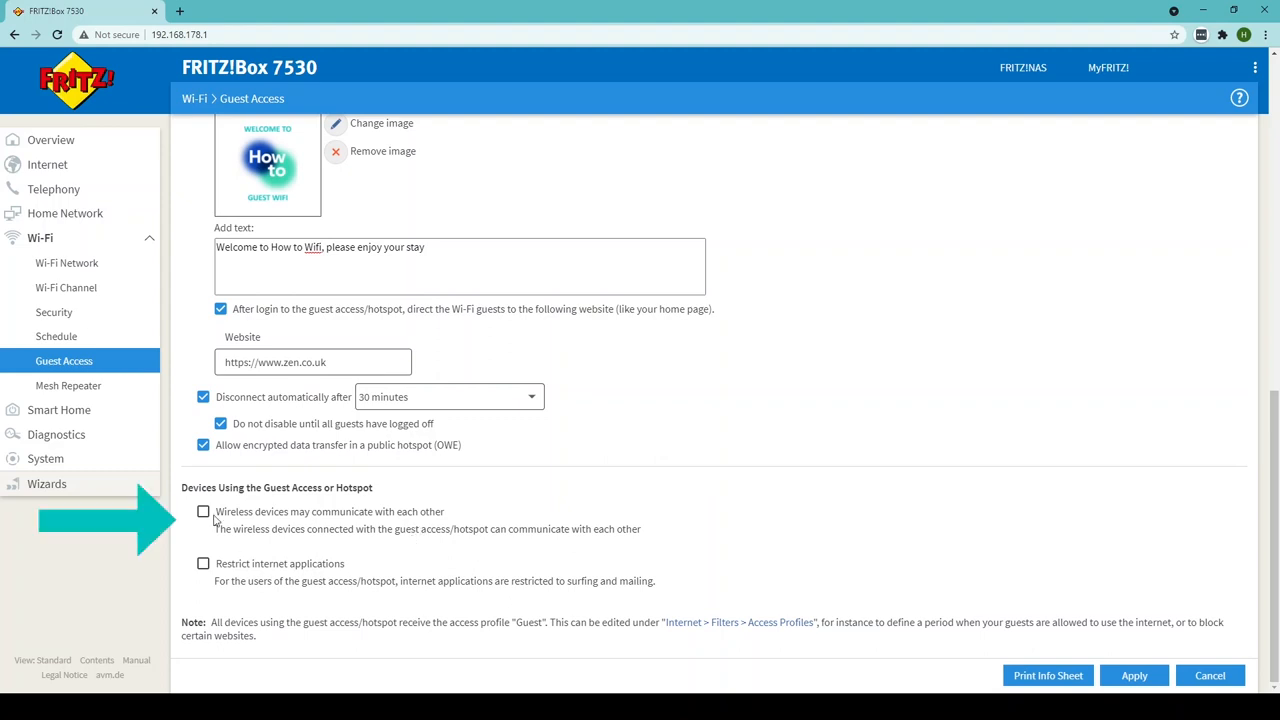
mouse_move(312, 528)
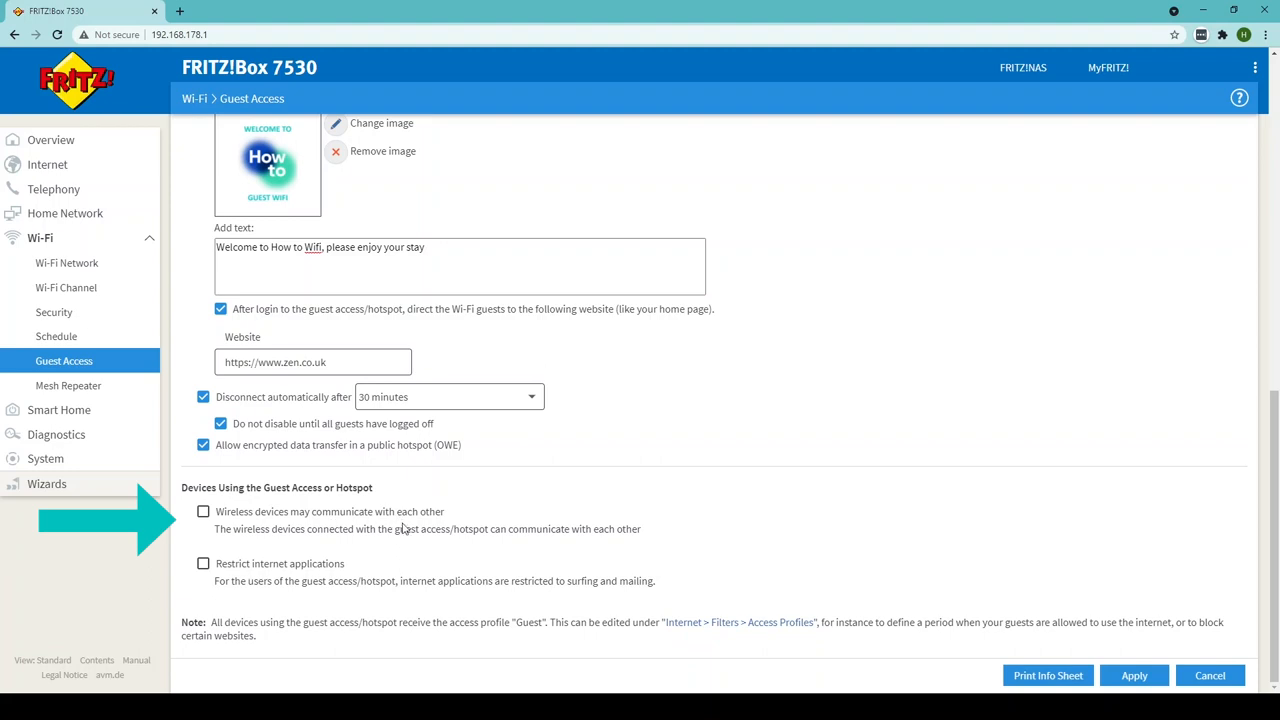
mouse_move(402, 528)
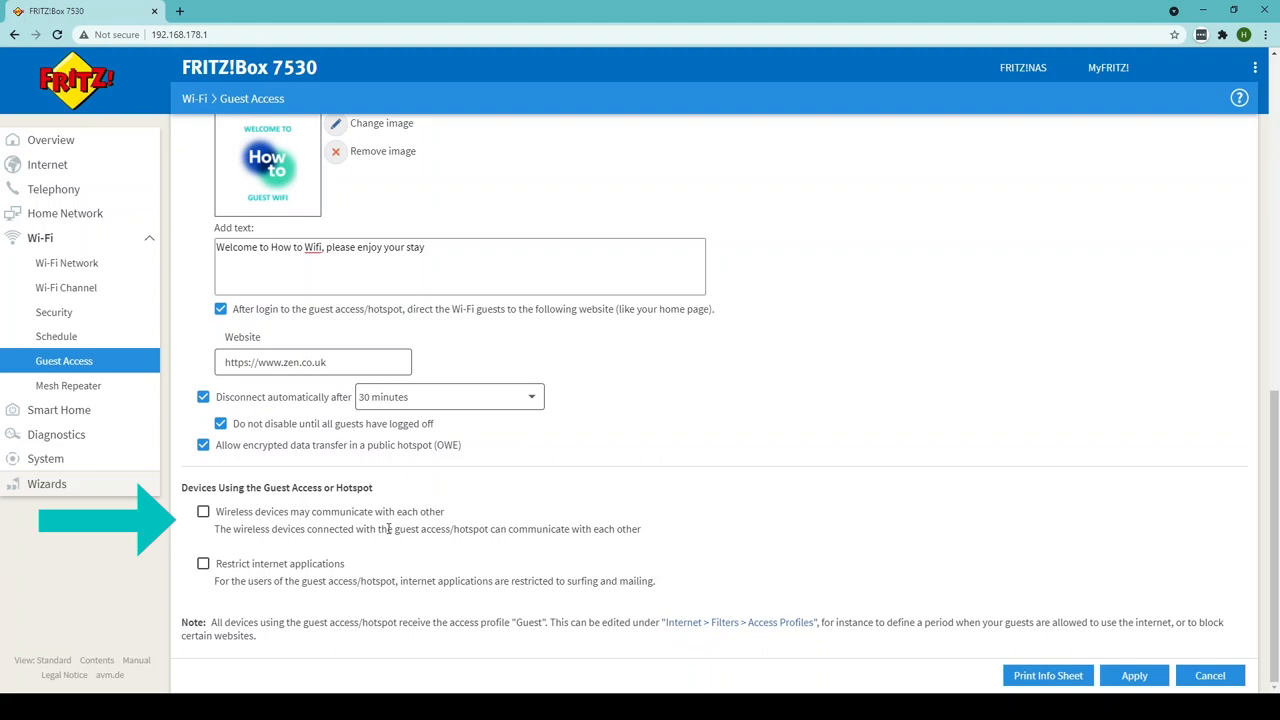
mouse_move(388, 528)
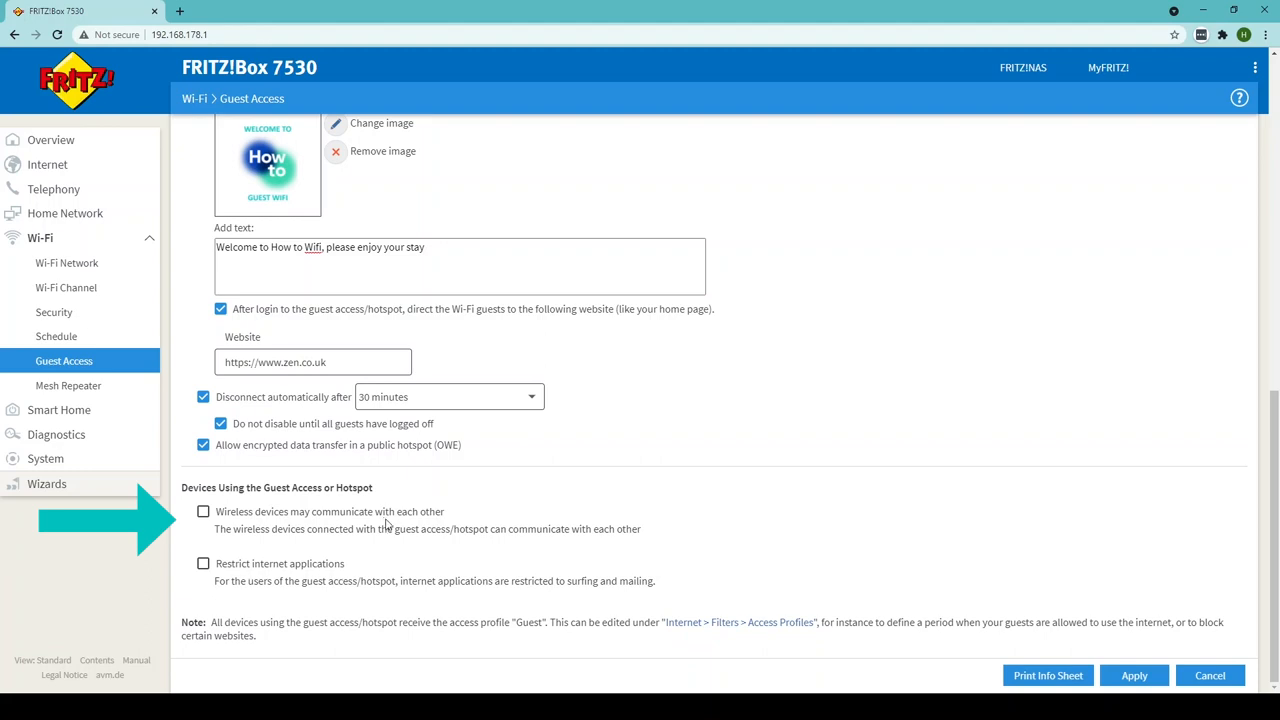
mouse_move(392, 524)
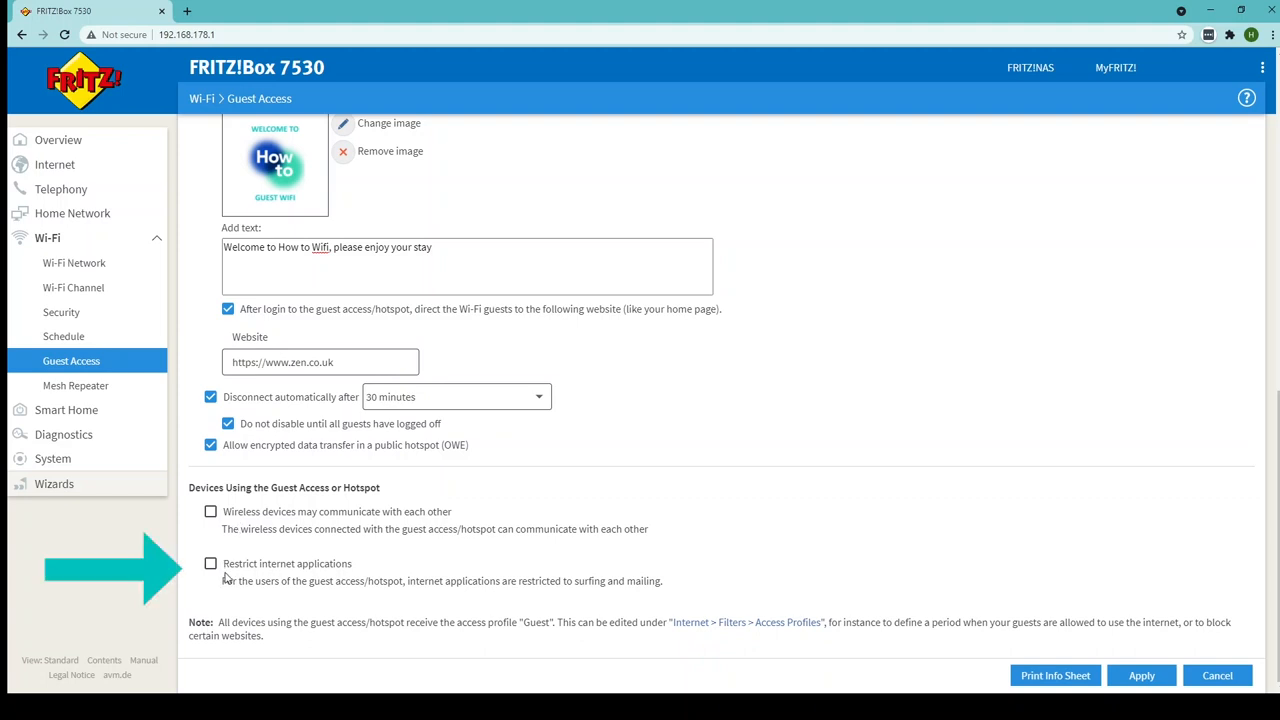
mouse_move(214, 574)
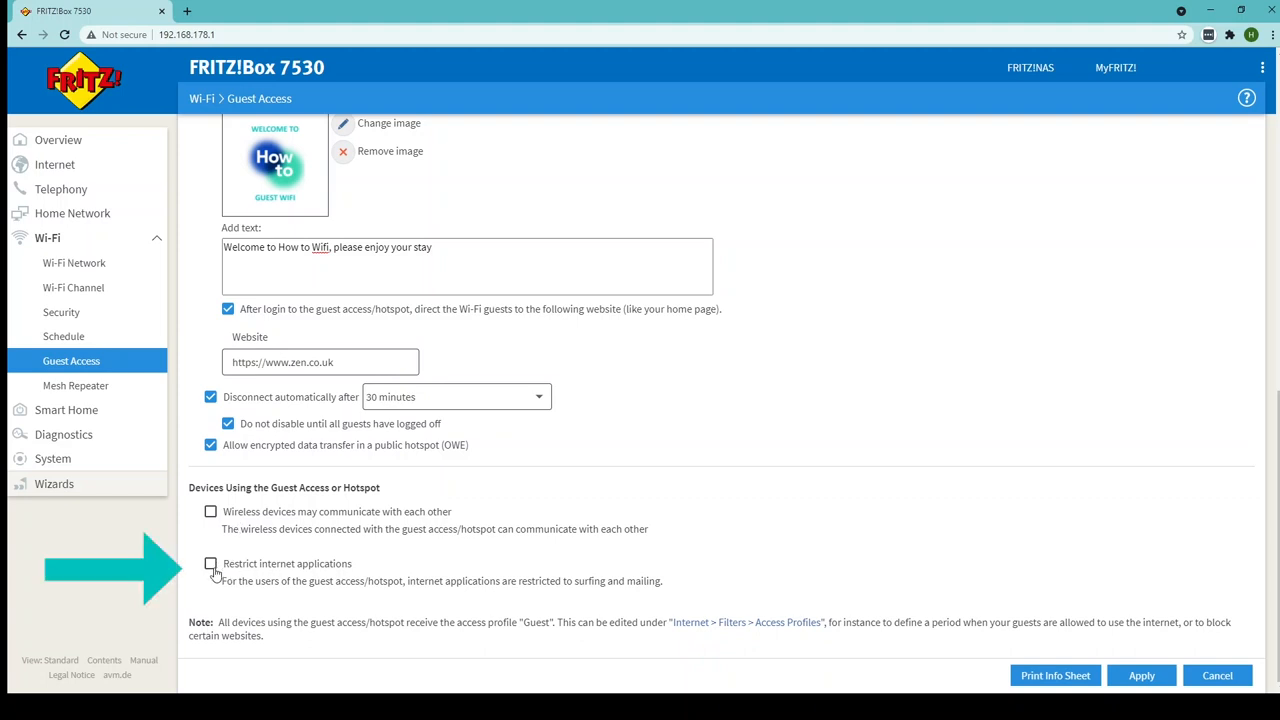
click(210, 564)
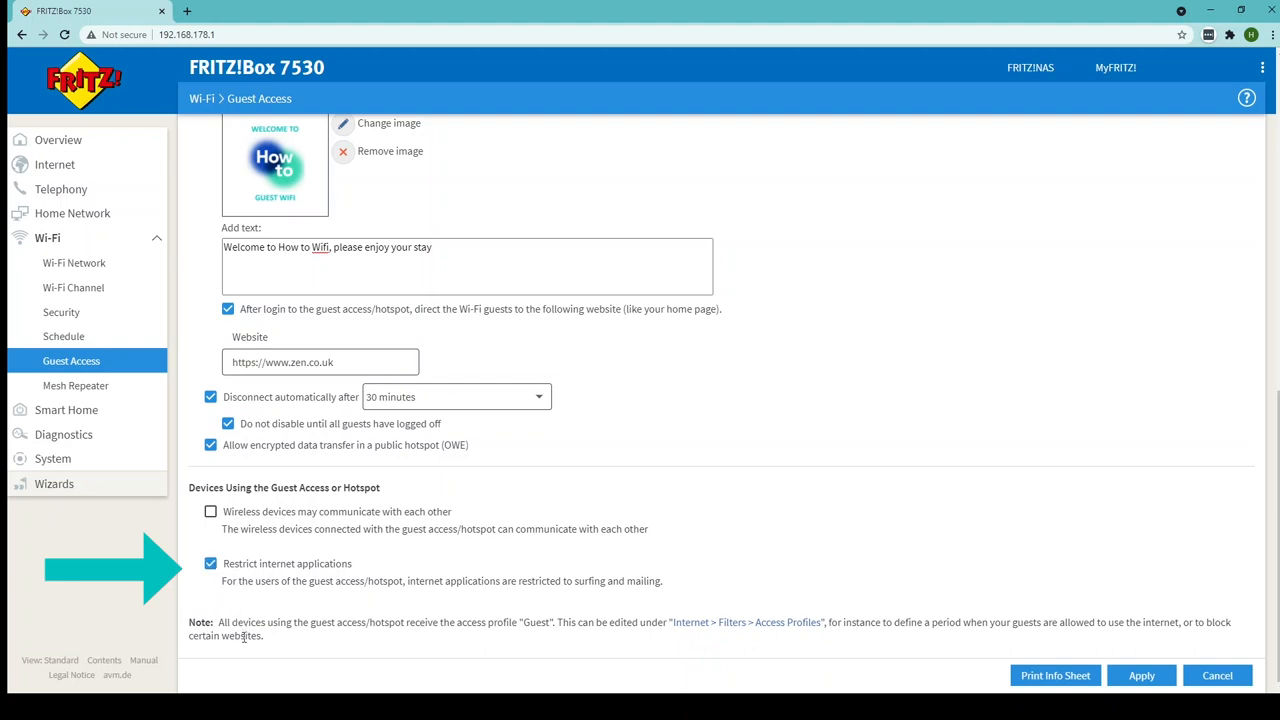
mouse_move(272, 648)
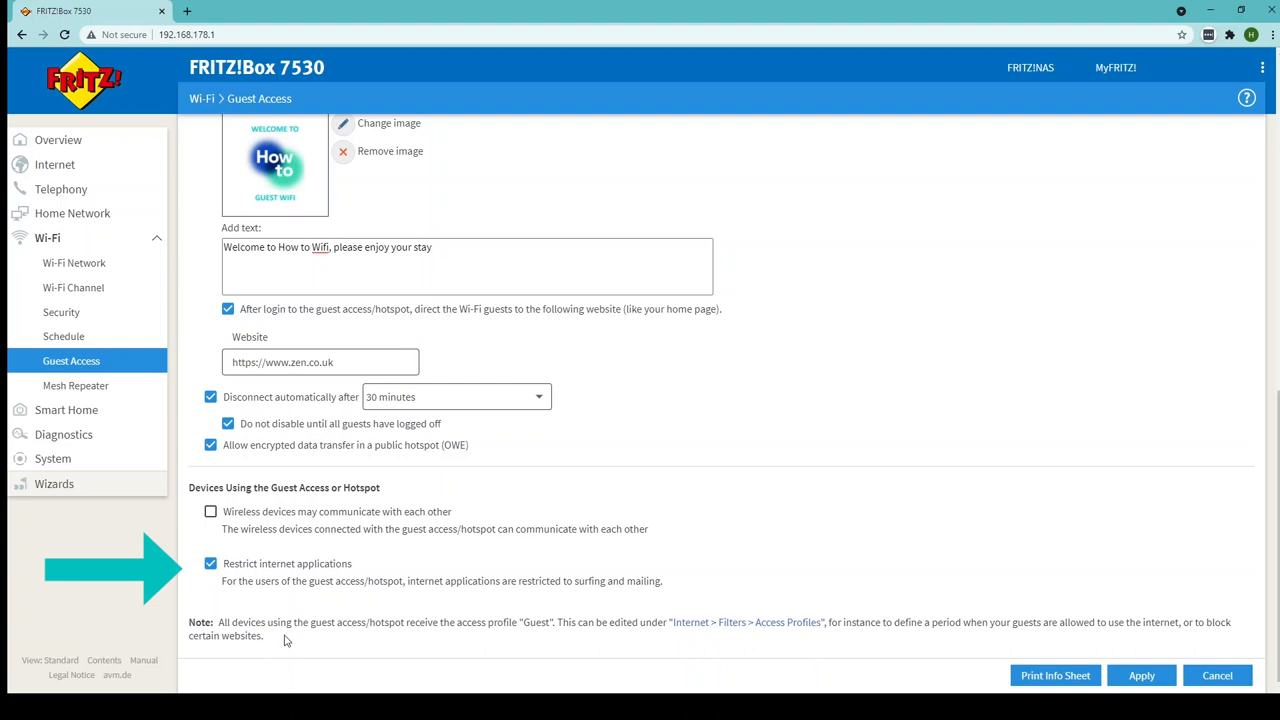
mouse_move(288, 648)
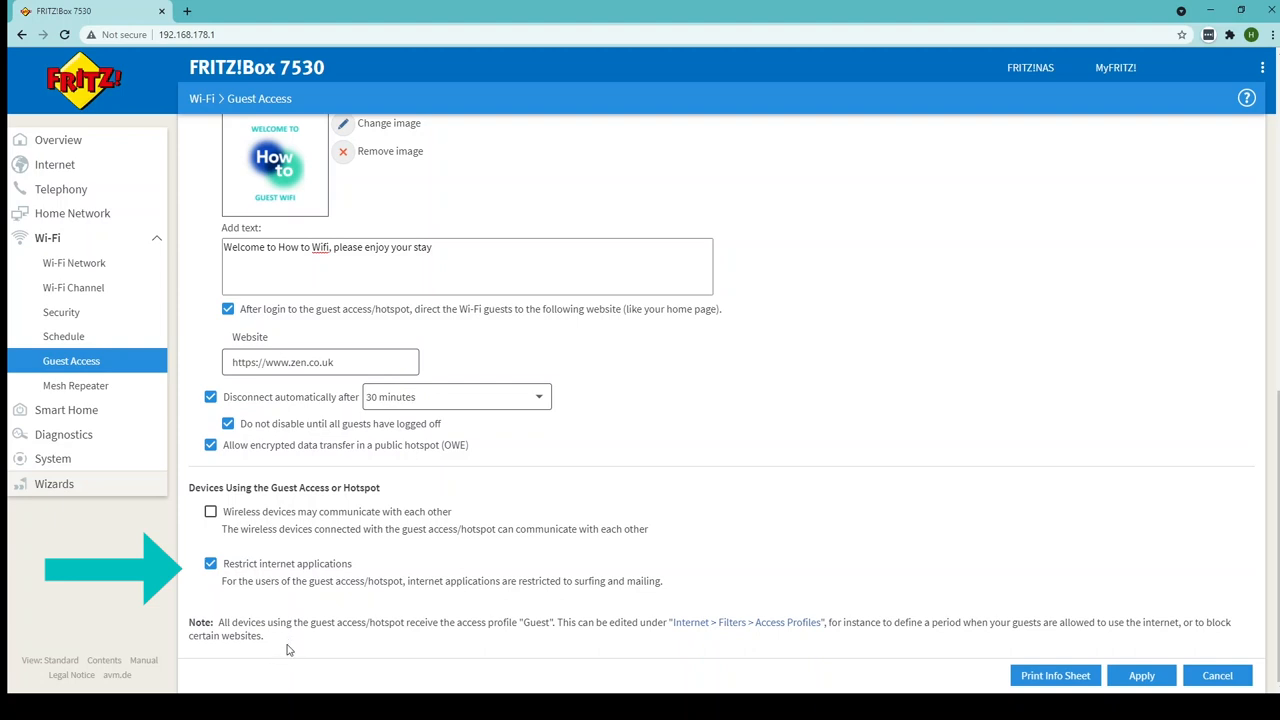
mouse_move(568, 624)
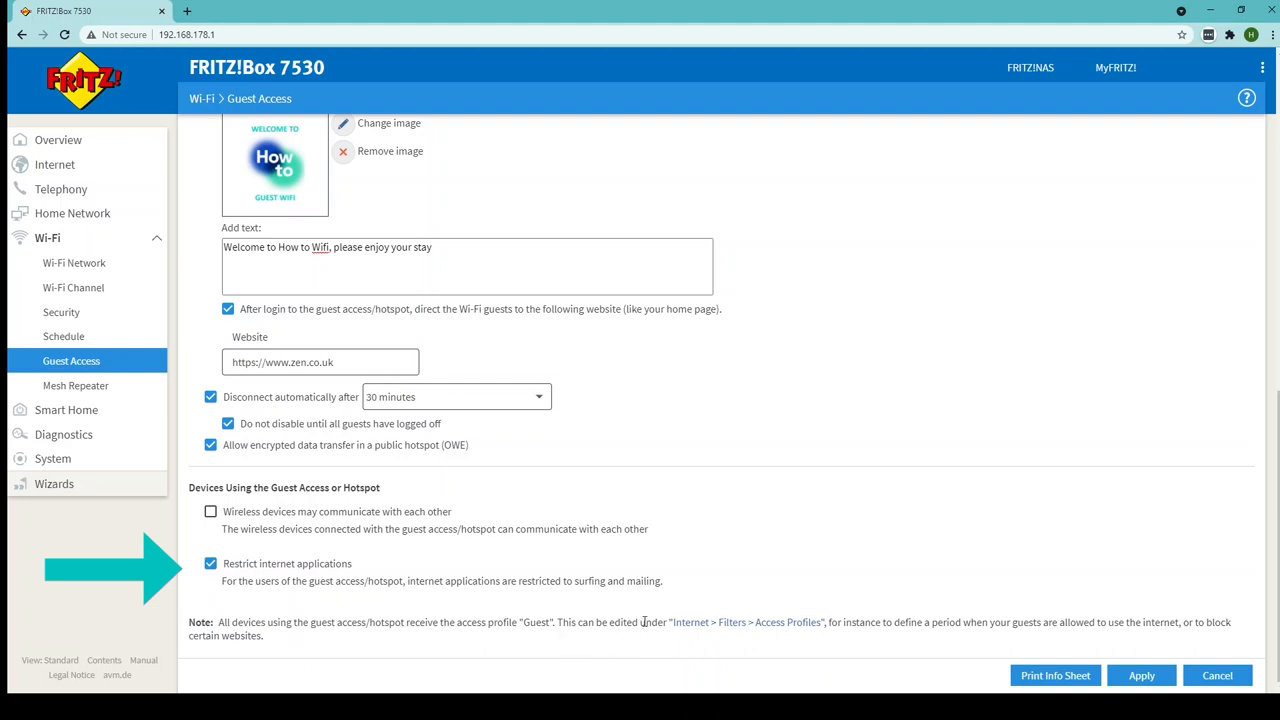
mouse_move(710, 640)
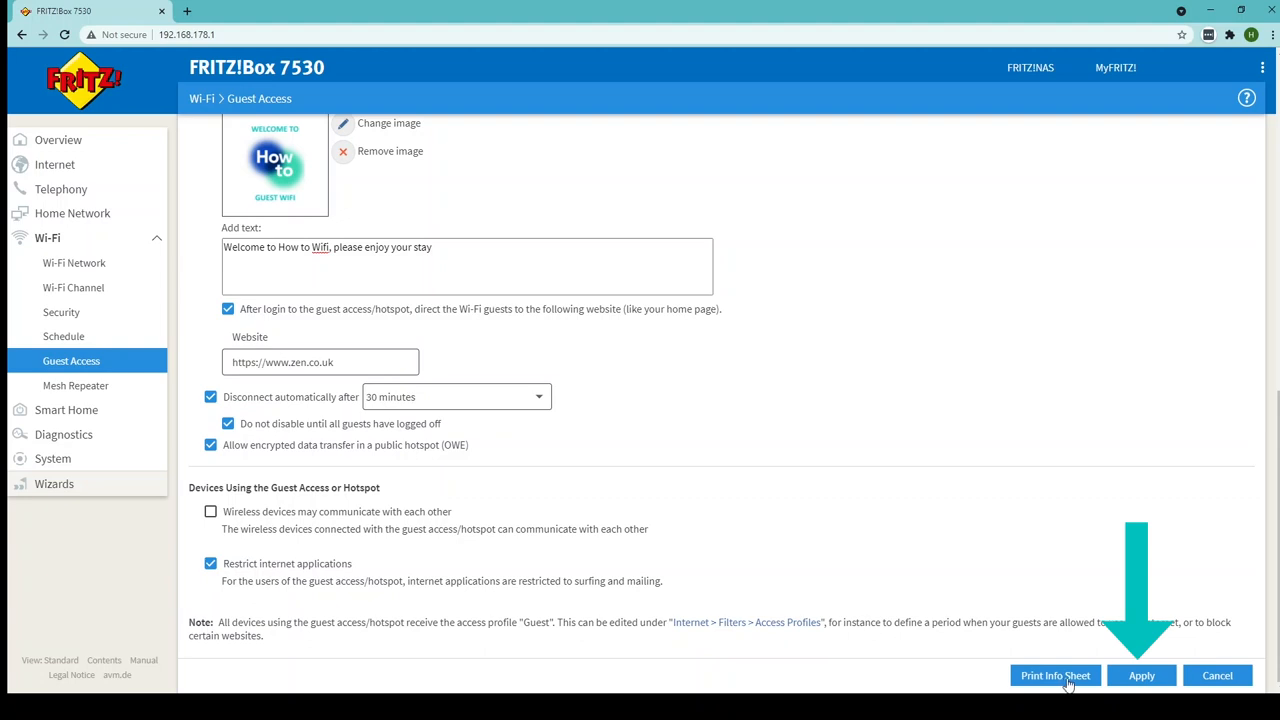
Apply the guest hotspot settings so the Wi-Fi info sheet with QR code can be shown.
click(1140, 676)
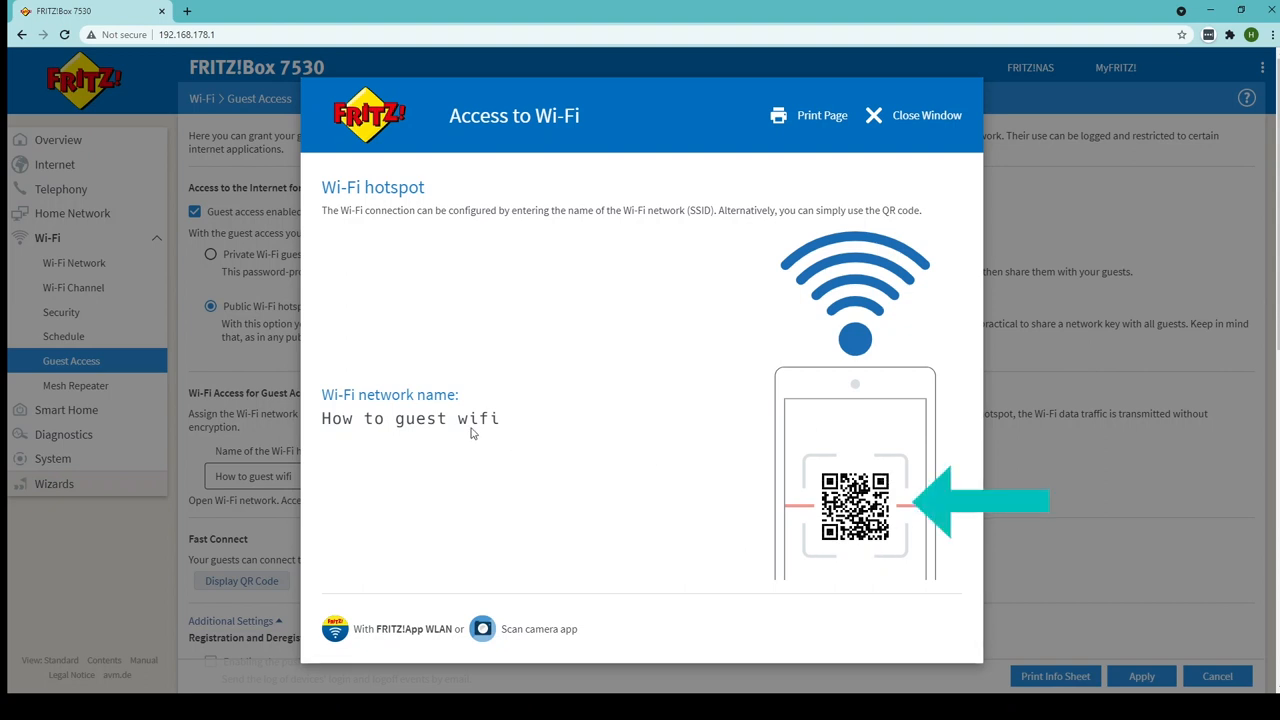
mouse_move(698, 114)
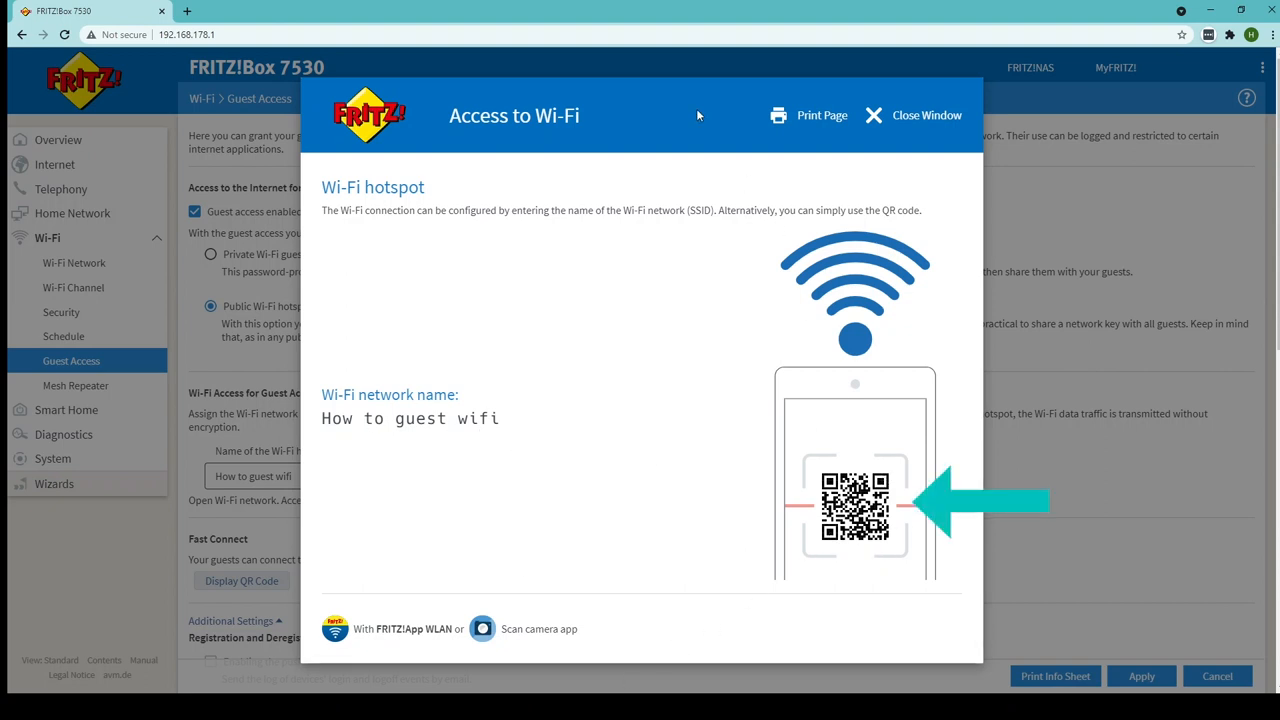
mouse_move(884, 512)
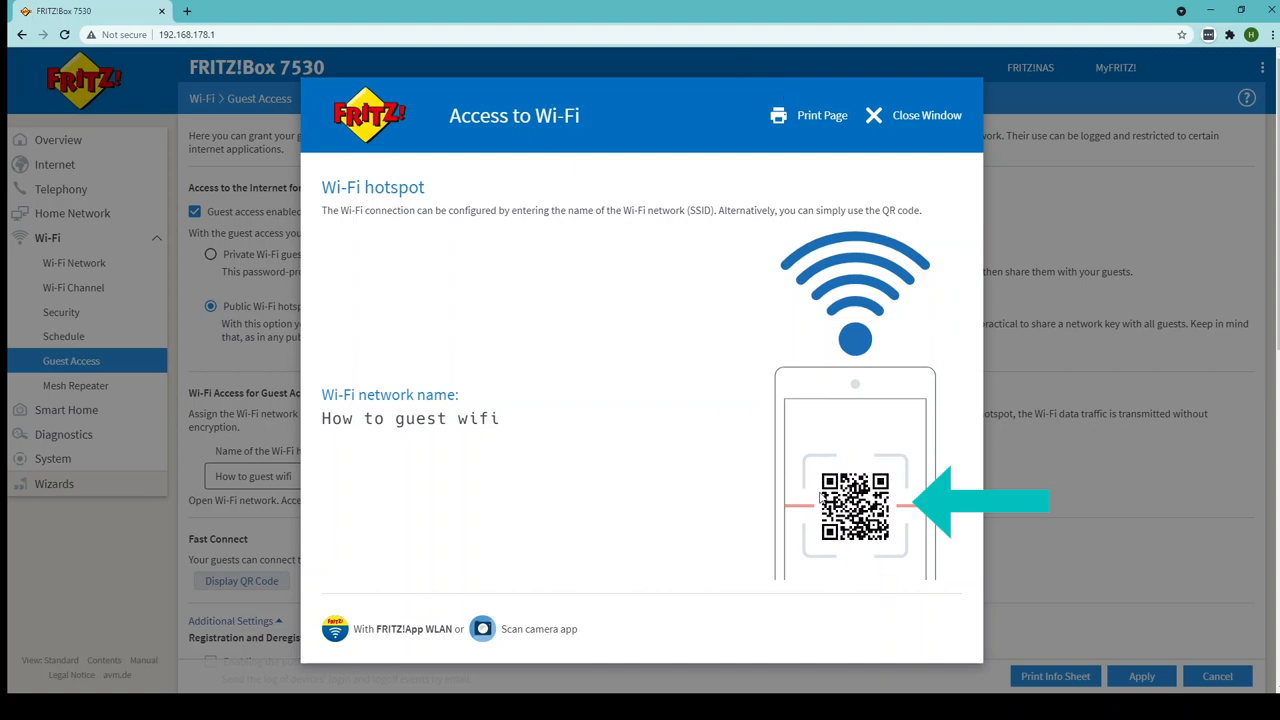
mouse_move(828, 436)
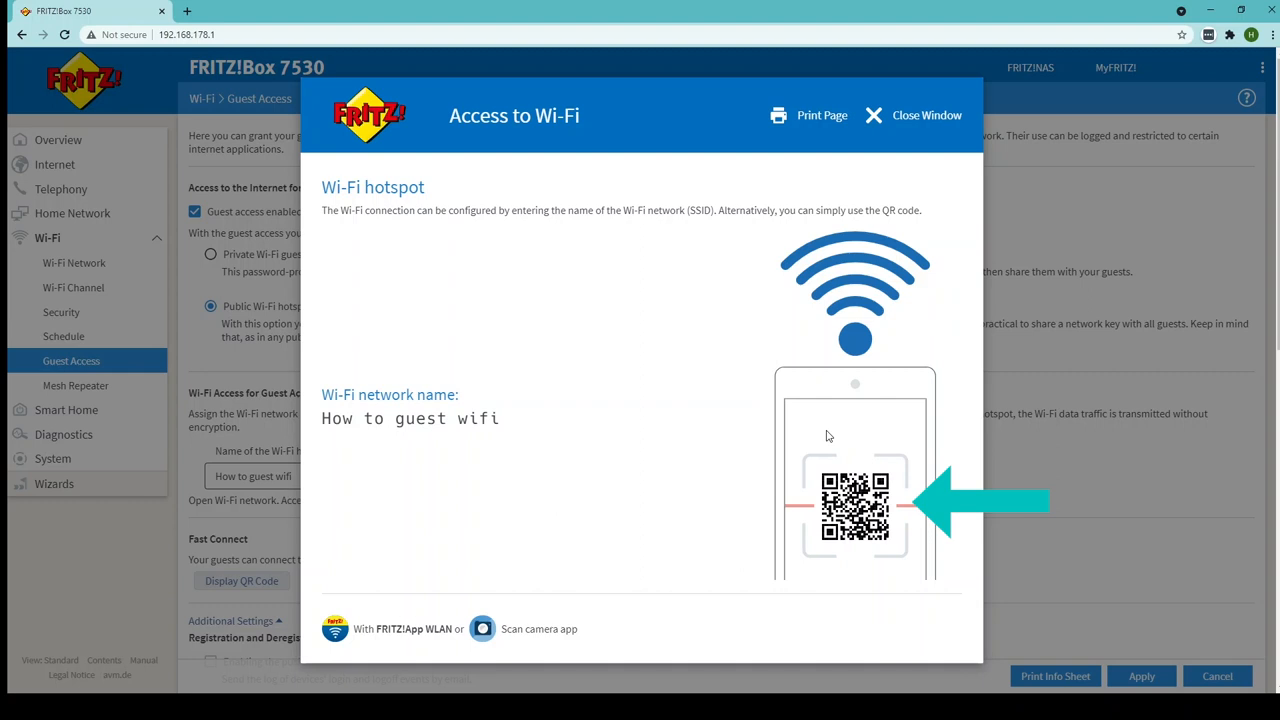
mouse_move(828, 512)
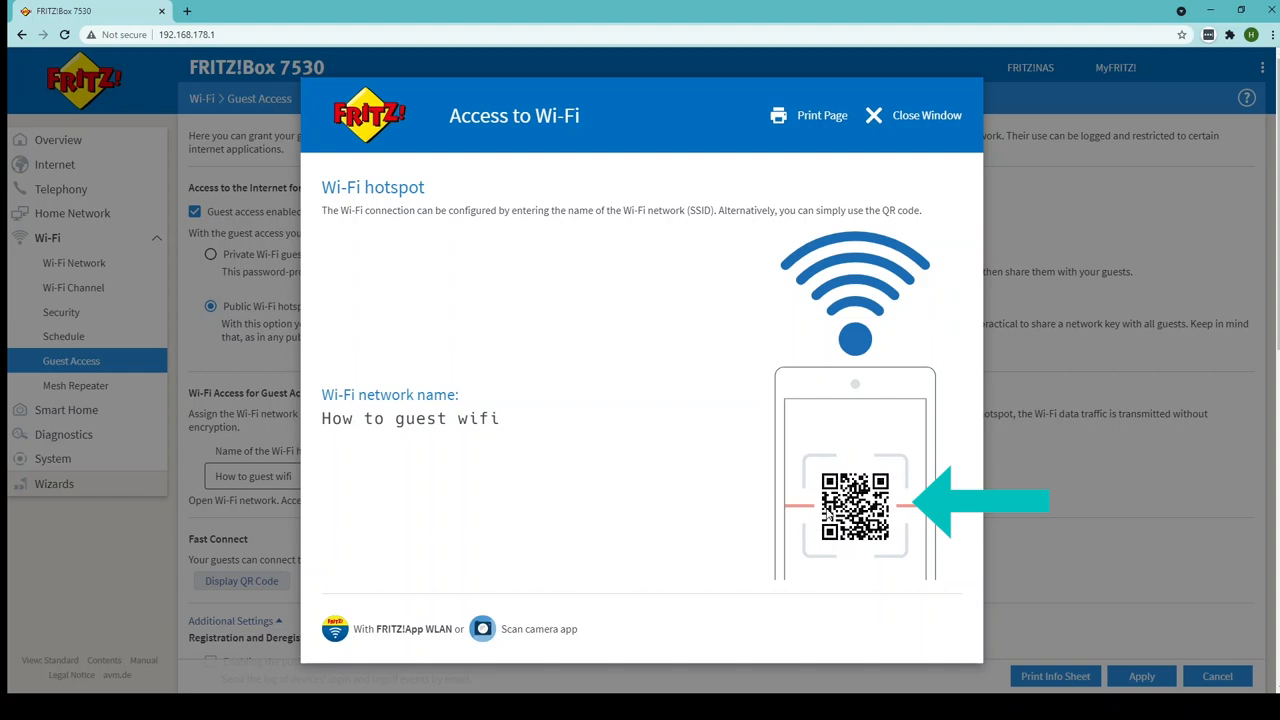